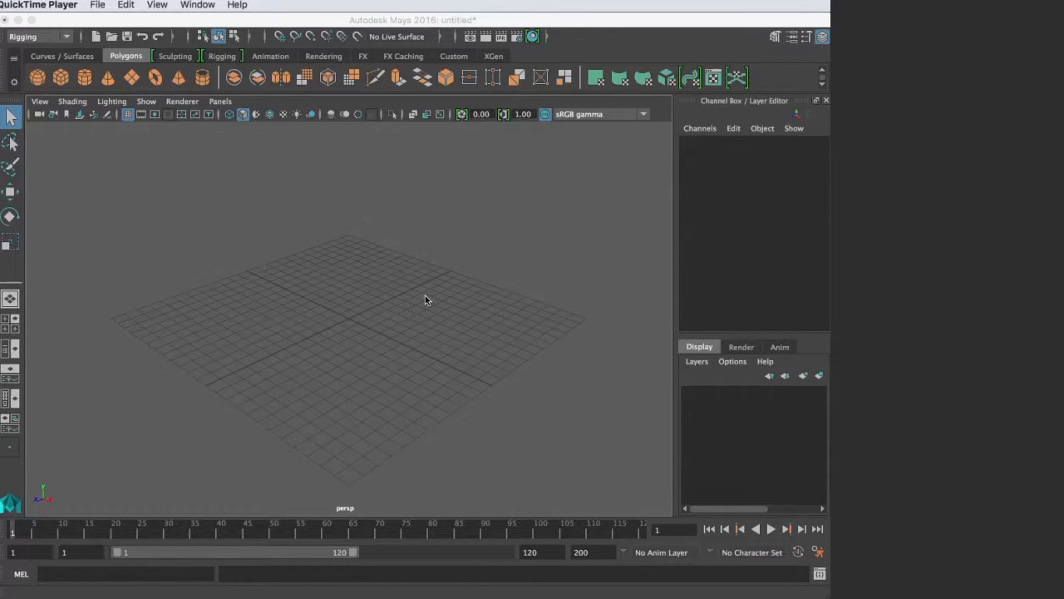
{"action": "mouse_move", "coordinate": [414, 289]}
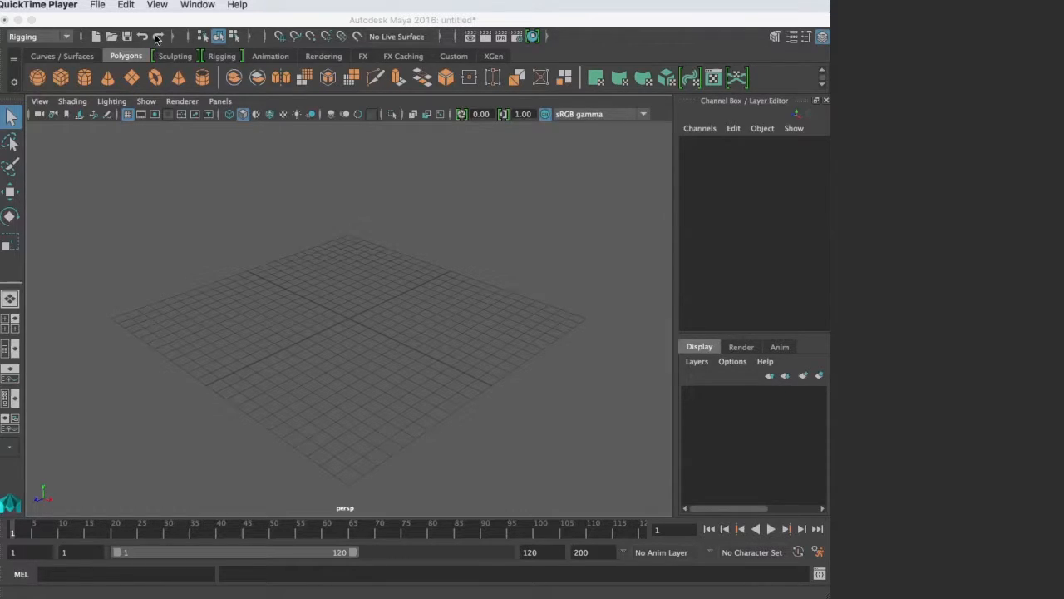
{"action": "mouse_move", "coordinate": [296, 217]}
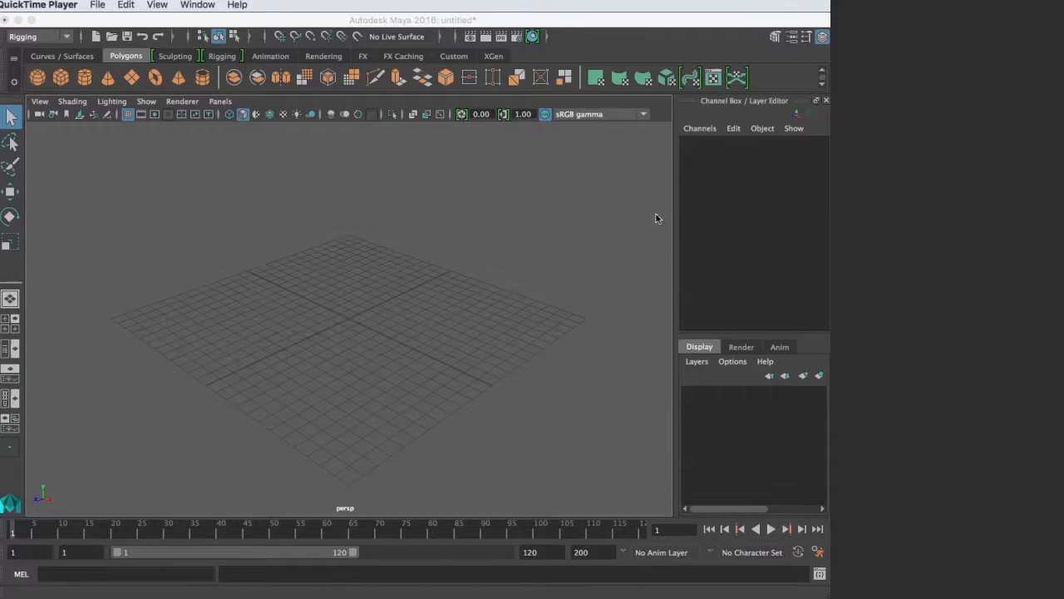
{"action": "mouse_move", "coordinate": [462, 230]}
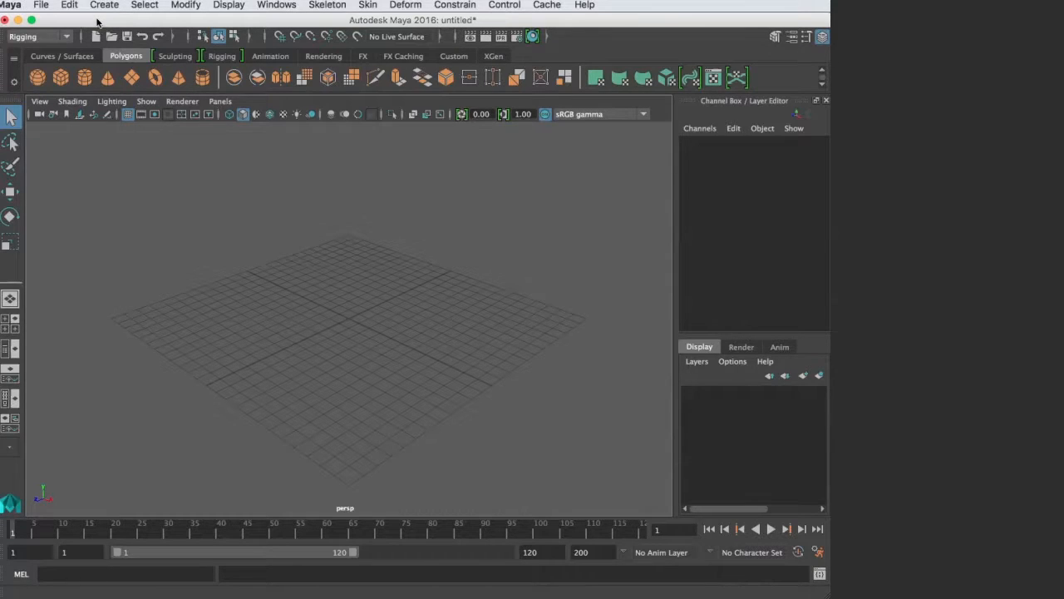
{"action": "mouse_move", "coordinate": [731, 395]}
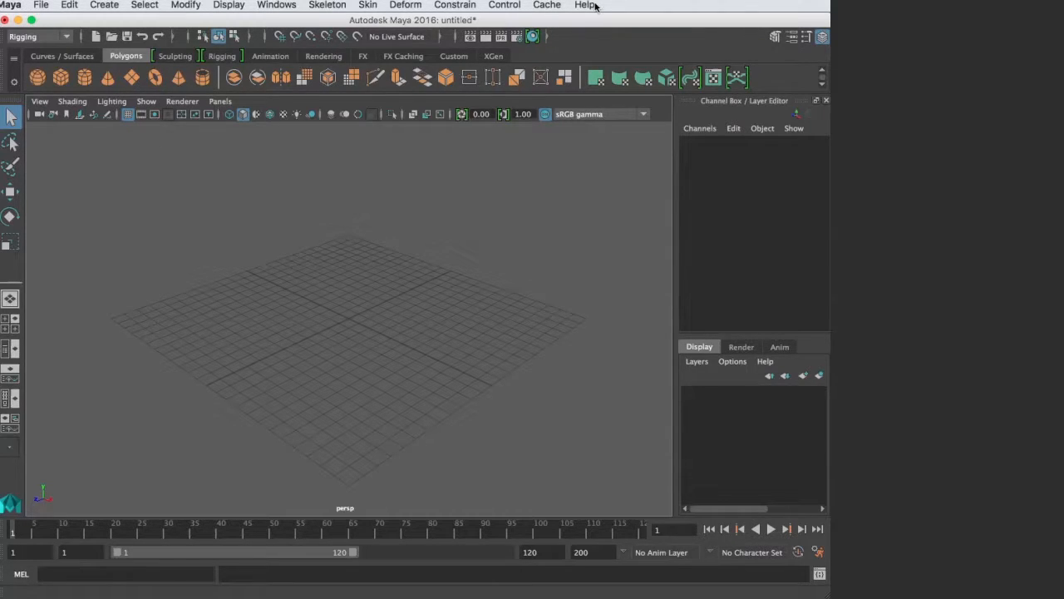
{"action": "mouse_move", "coordinate": [218, 5]}
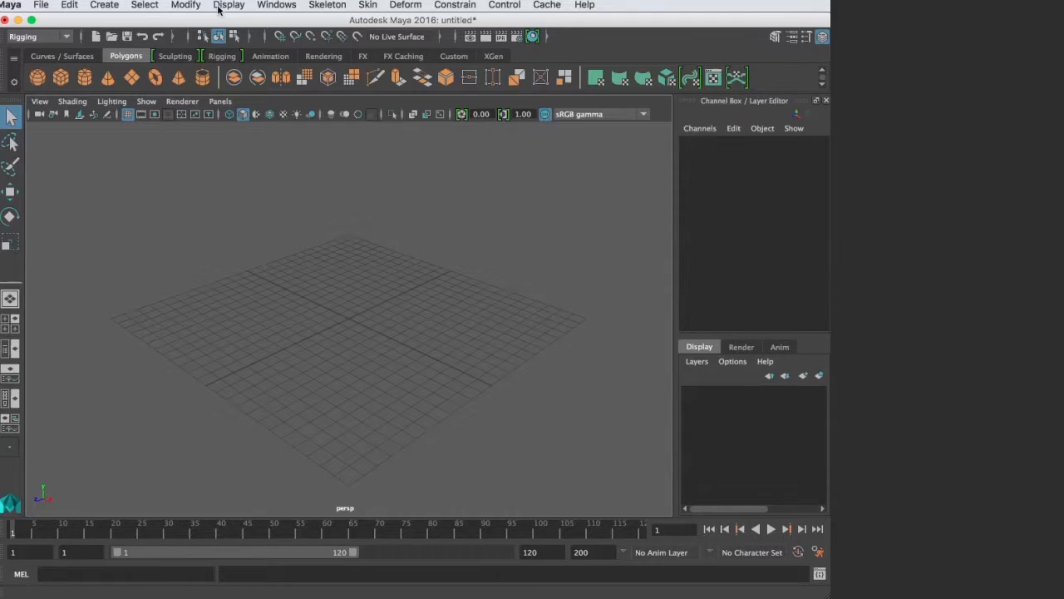
{"action": "mouse_move", "coordinate": [30, 11]}
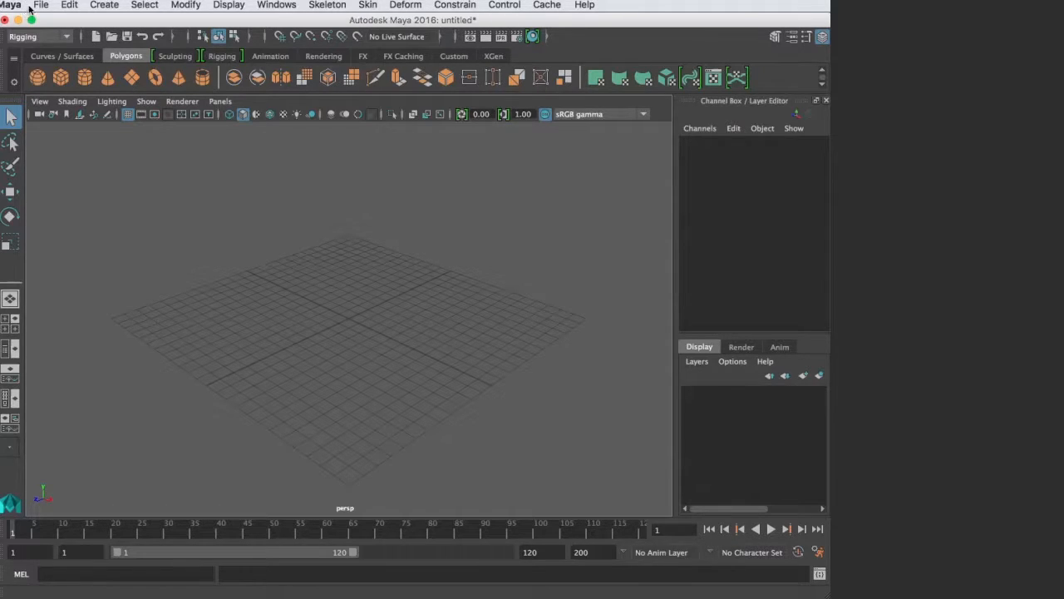
{"action": "mouse_move", "coordinate": [608, 8]}
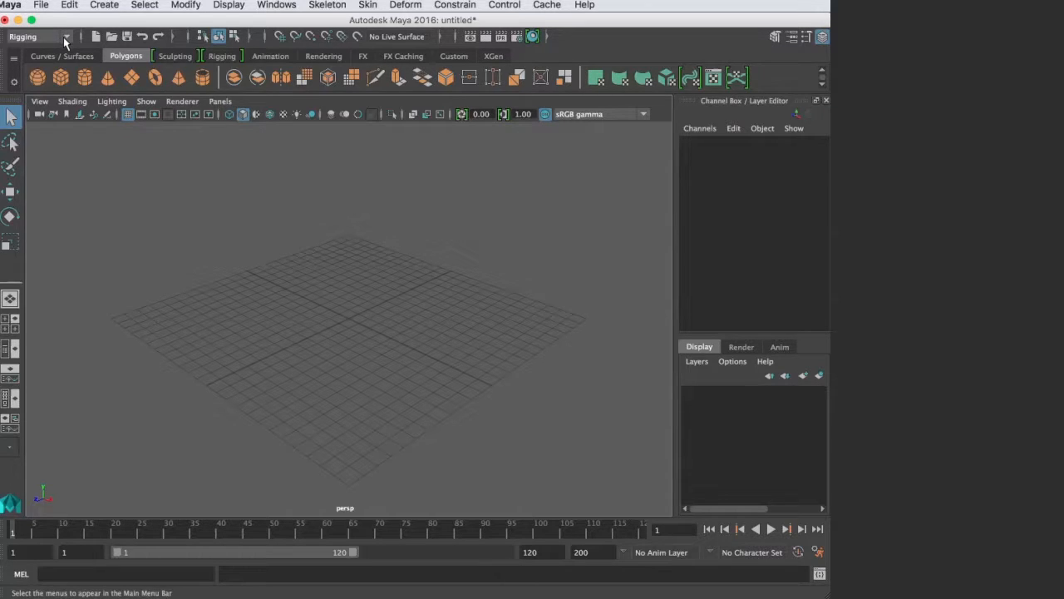
{"action": "mouse_move", "coordinate": [67, 36]}
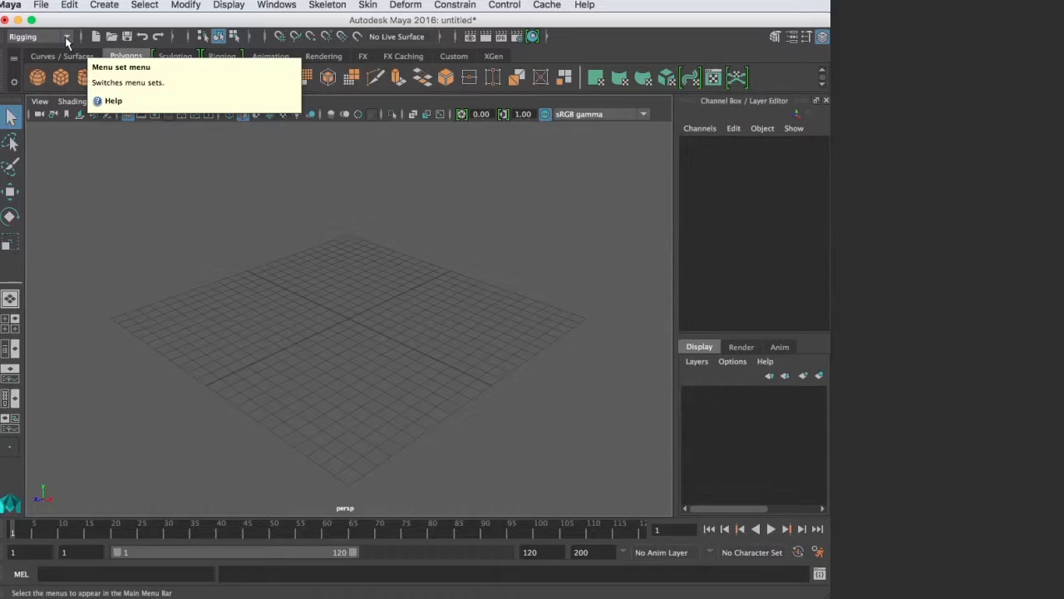
Cycle the menu set through Modelling, Rigging, Animation and FX, ending on FX.
{"action": "left_click", "coordinate": [65, 37]}
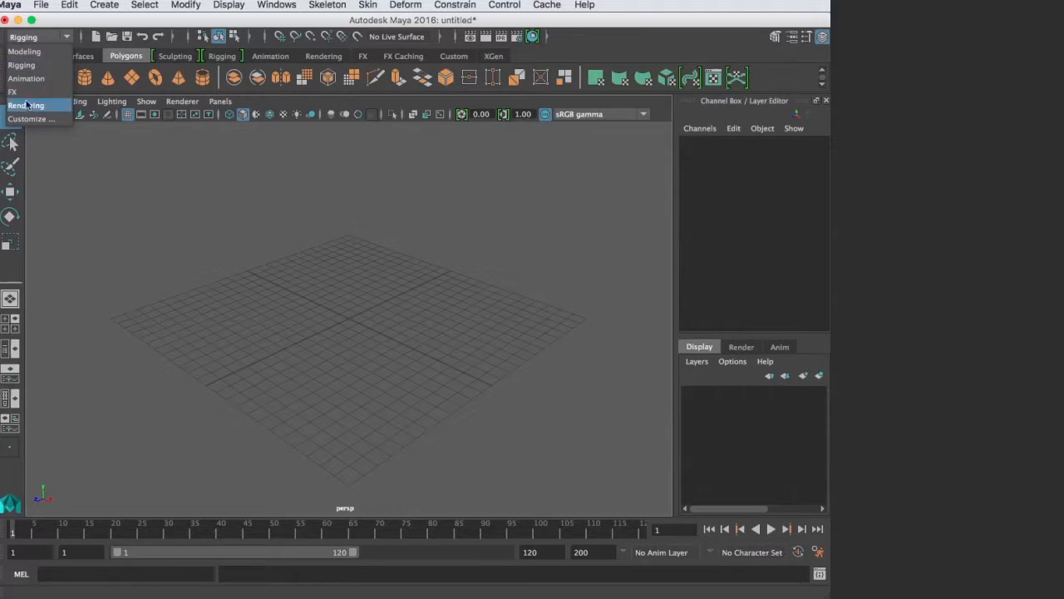
{"action": "mouse_move", "coordinate": [13, 91]}
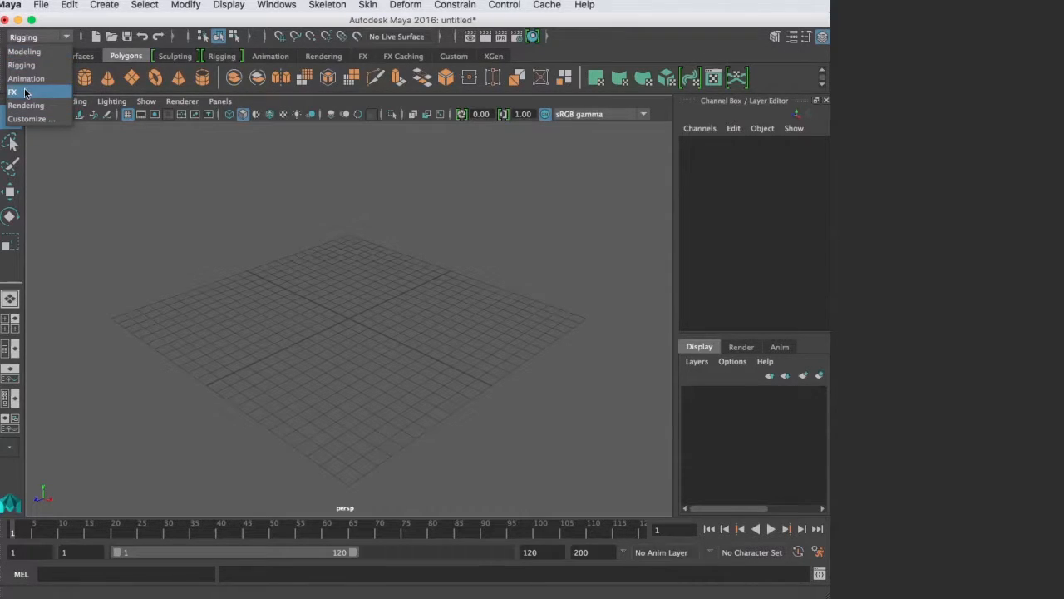
{"action": "left_click", "coordinate": [12, 92]}
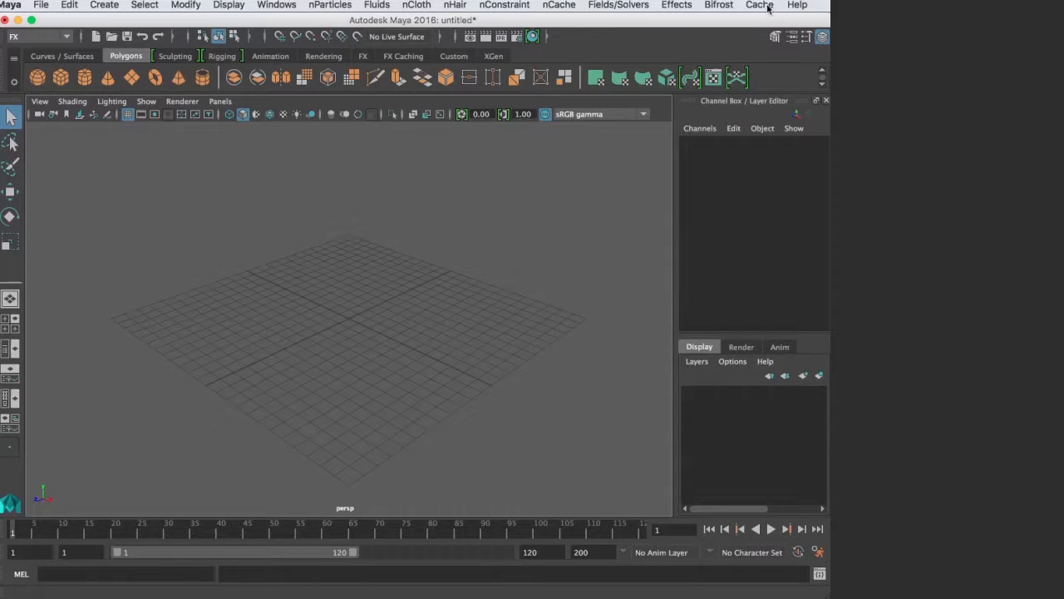
{"action": "left_click", "coordinate": [37, 36]}
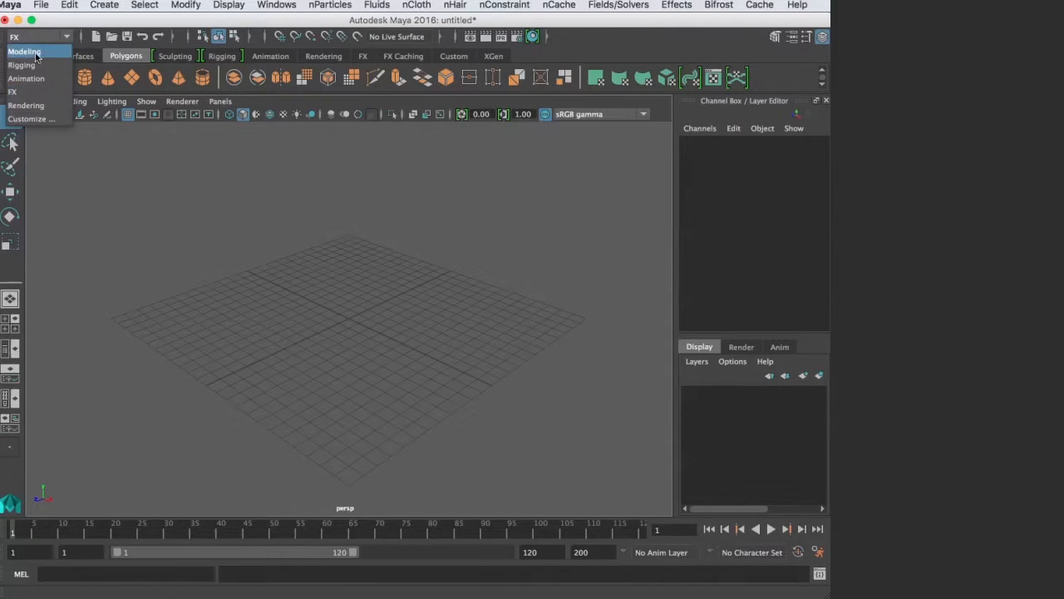
{"action": "left_click", "coordinate": [24, 51]}
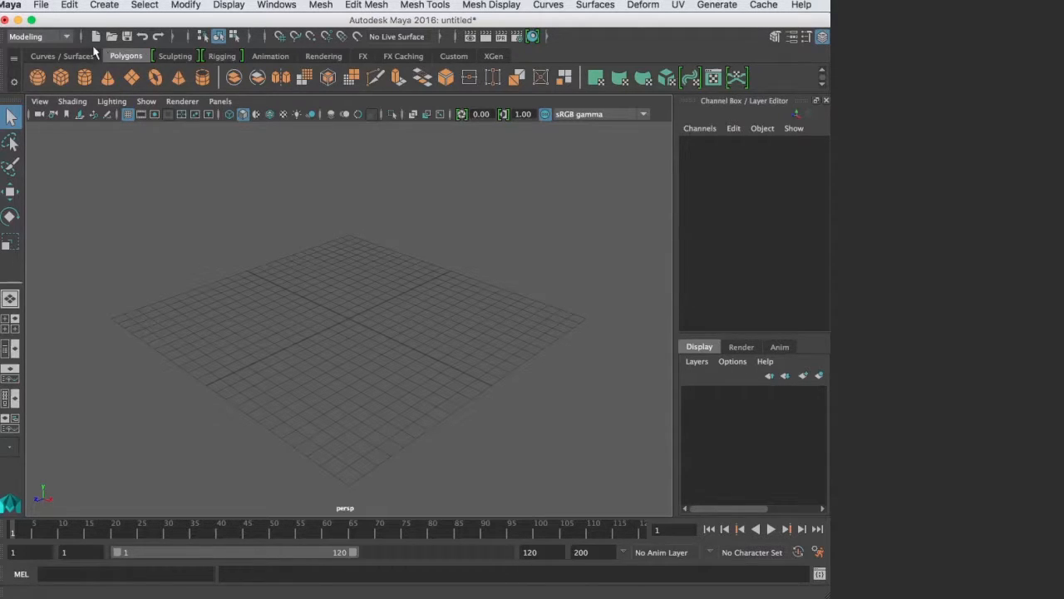
{"action": "left_click", "coordinate": [65, 36]}
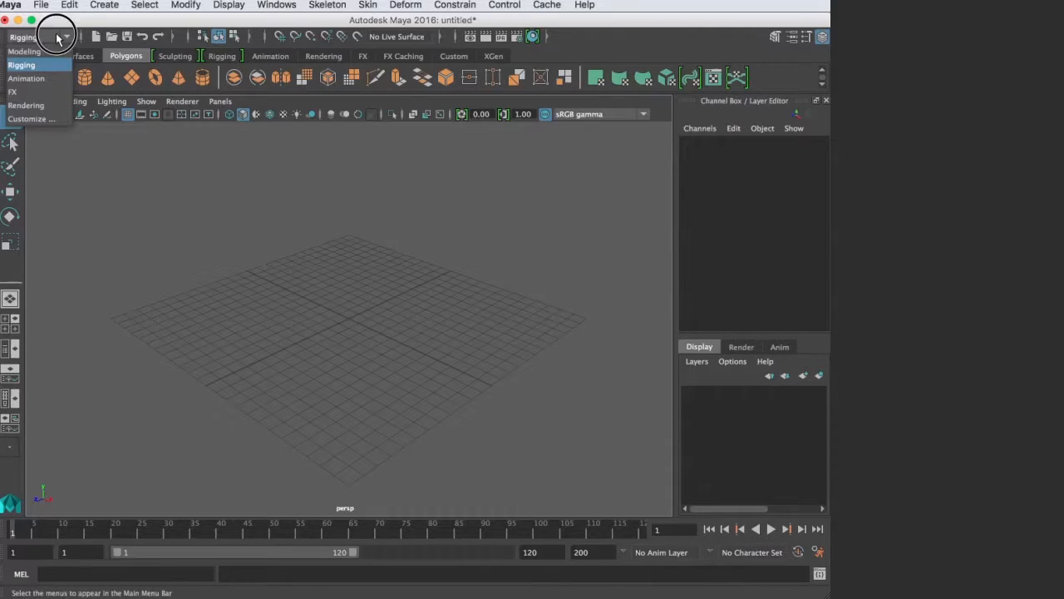
{"action": "left_click", "coordinate": [26, 78]}
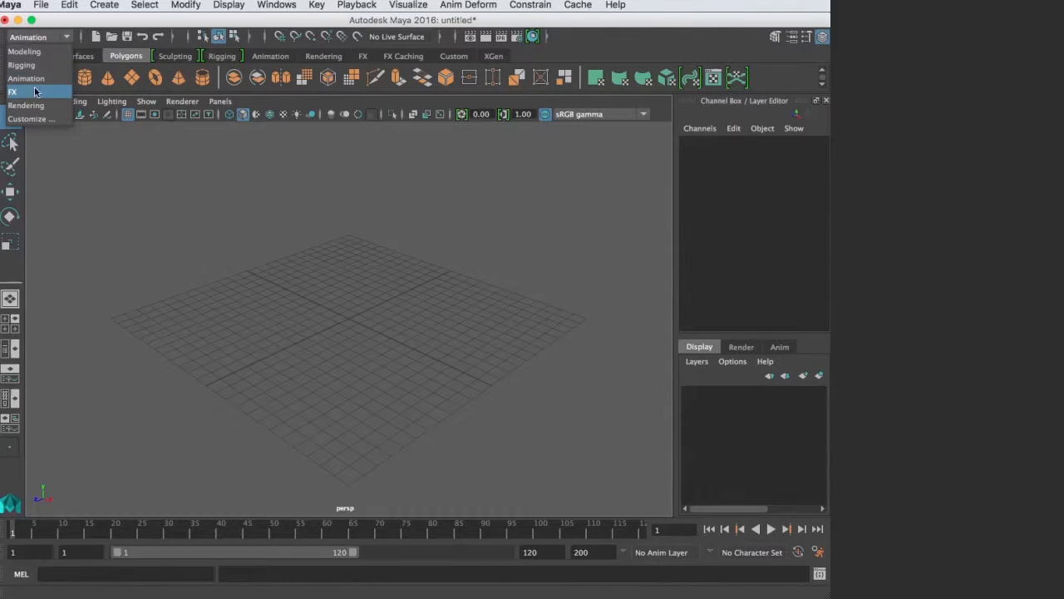
{"action": "left_click", "coordinate": [13, 91]}
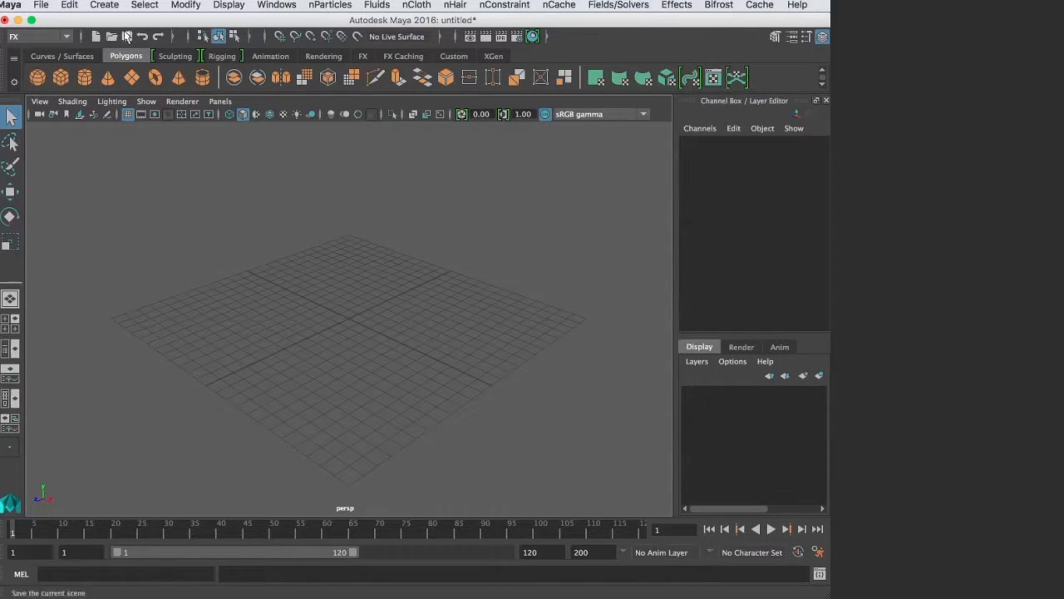
{"action": "left_click", "coordinate": [38, 35]}
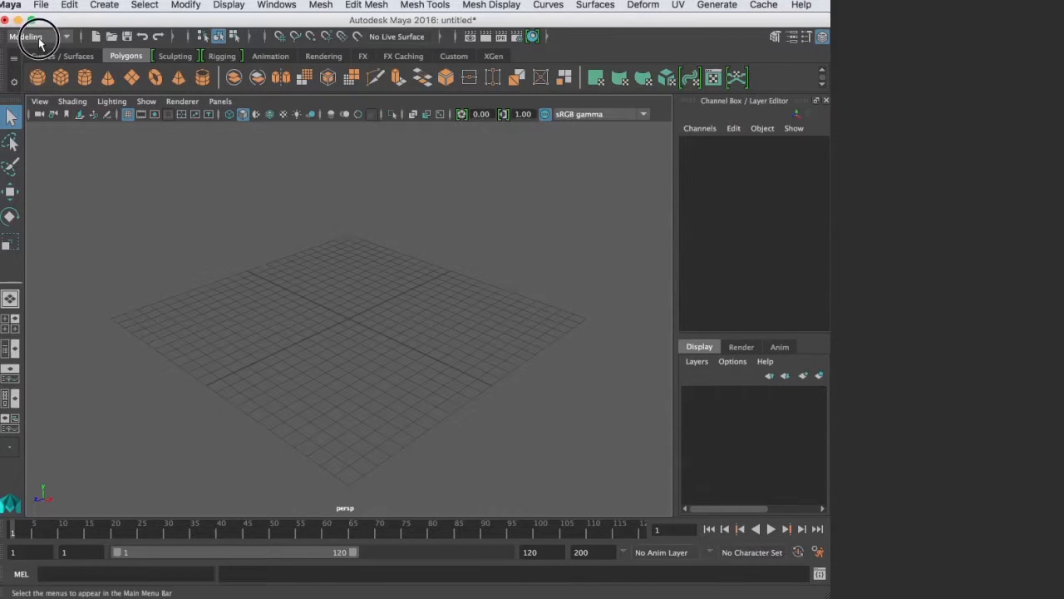
{"action": "left_click", "coordinate": [37, 35]}
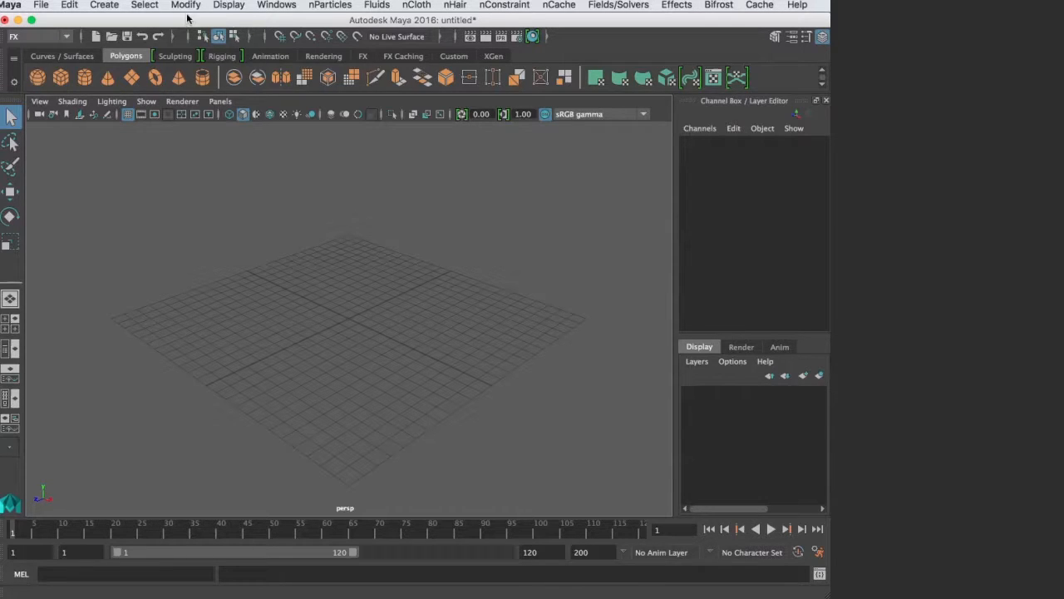
{"action": "left_click", "coordinate": [69, 5]}
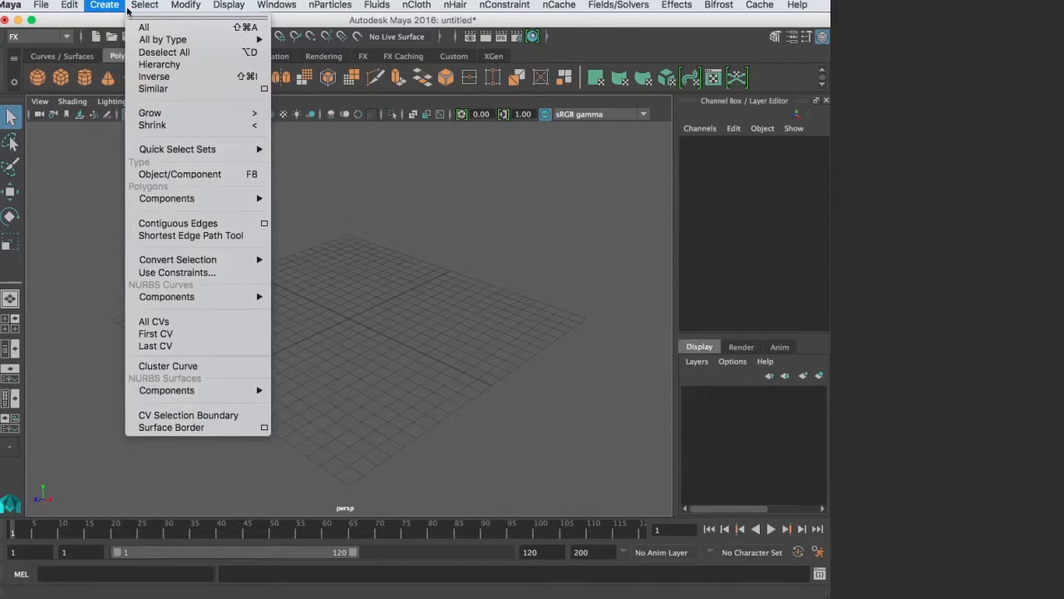
{"action": "mouse_move", "coordinate": [145, 5]}
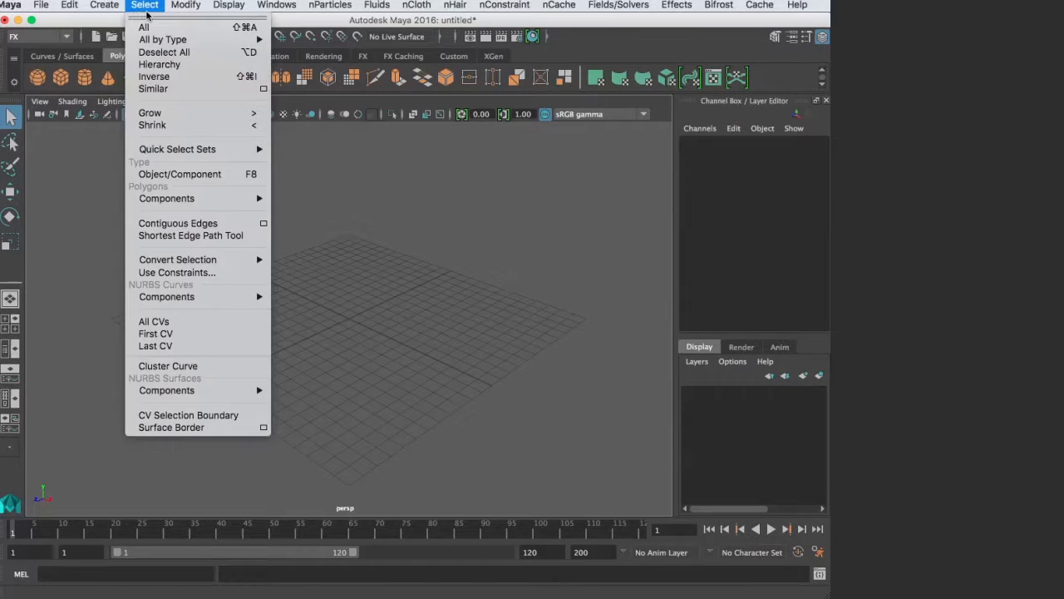
{"action": "mouse_move", "coordinate": [162, 39]}
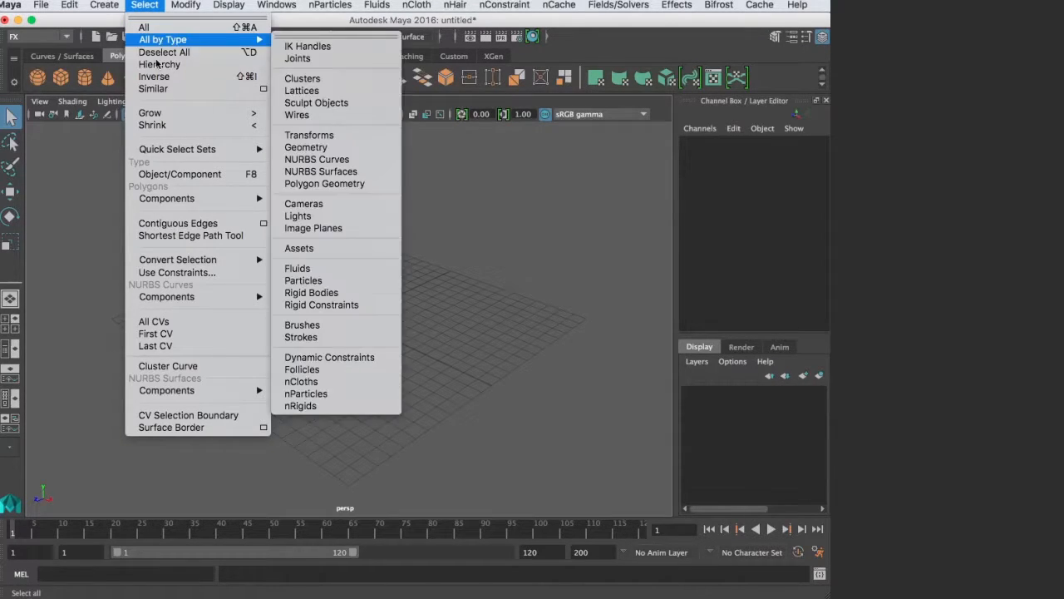
{"action": "mouse_move", "coordinate": [153, 76]}
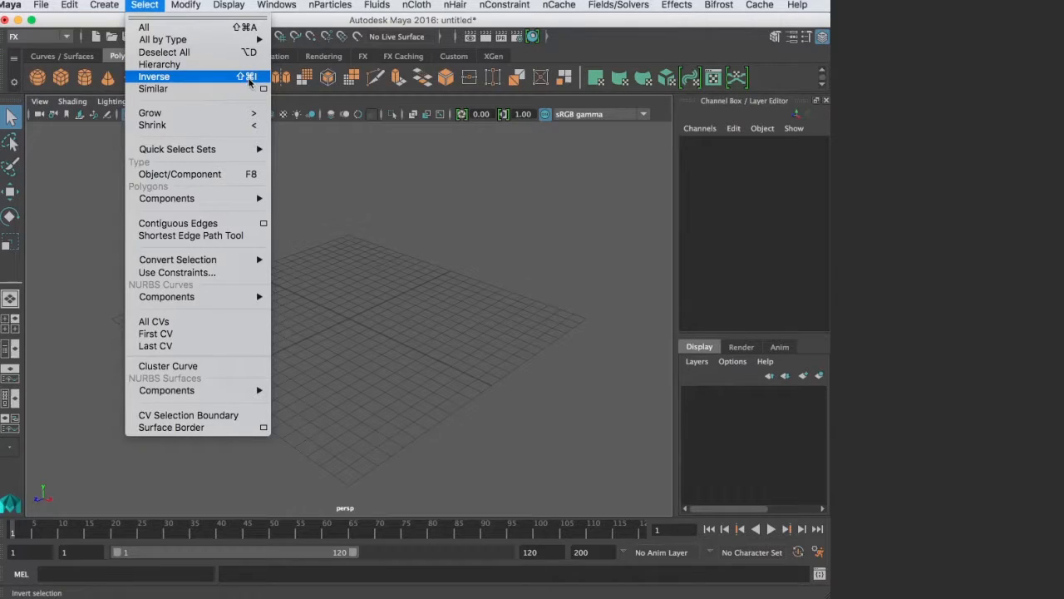
{"action": "mouse_move", "coordinate": [153, 89]}
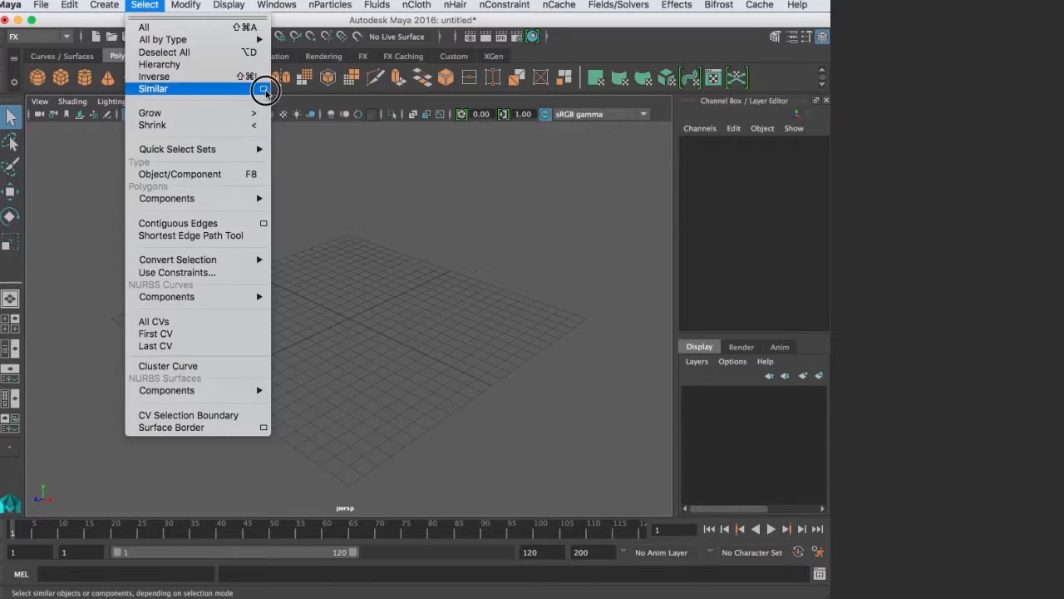
Inspect the Select Similar 0.0010 similarity tolerance, then close its options window unchanged.
{"action": "left_click", "coordinate": [264, 89]}
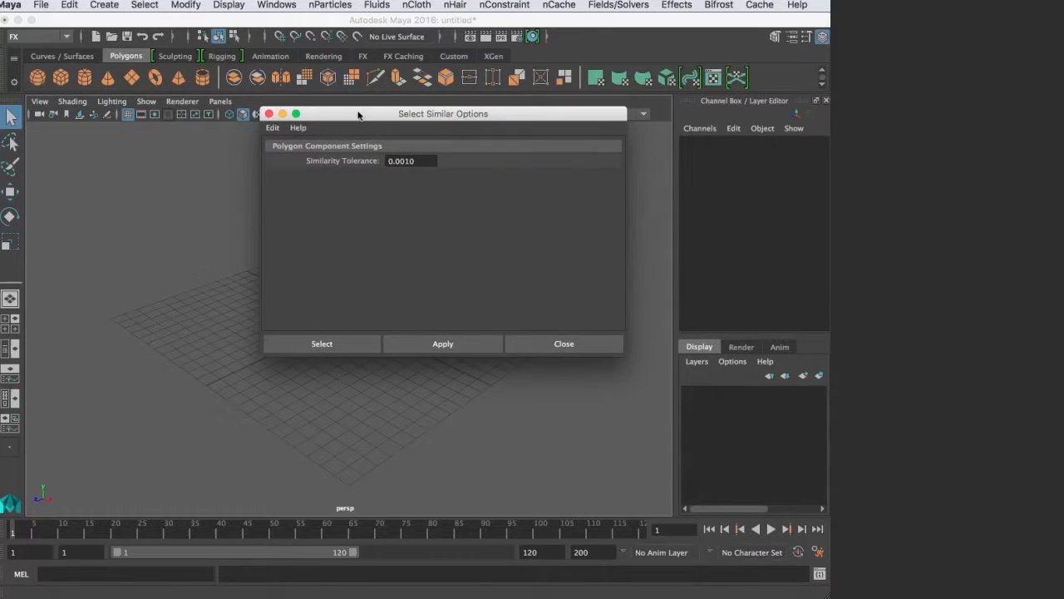
{"action": "triple_click", "coordinate": [410, 161]}
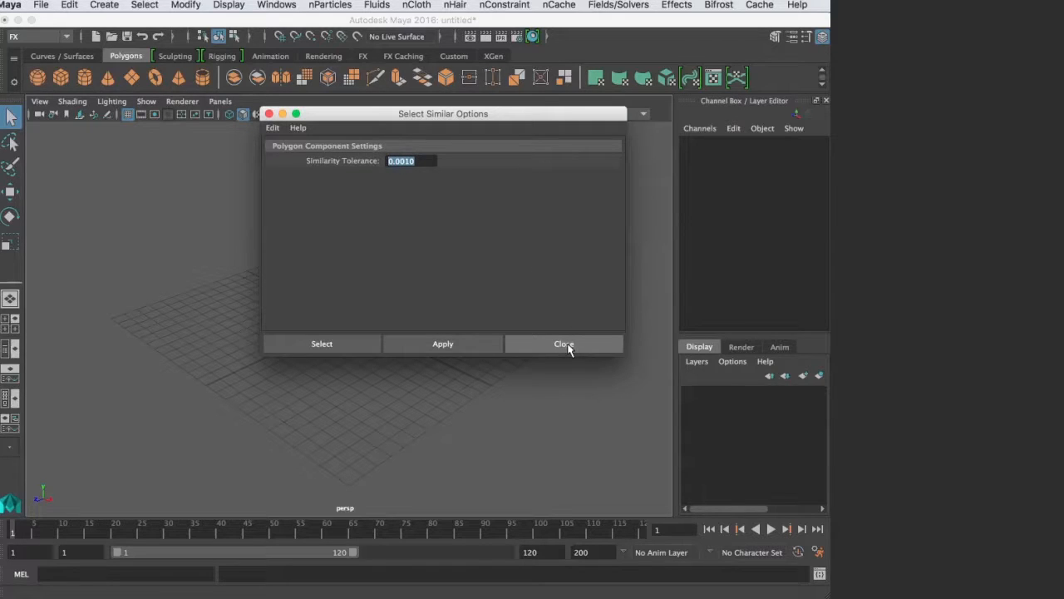
{"action": "left_click", "coordinate": [564, 343]}
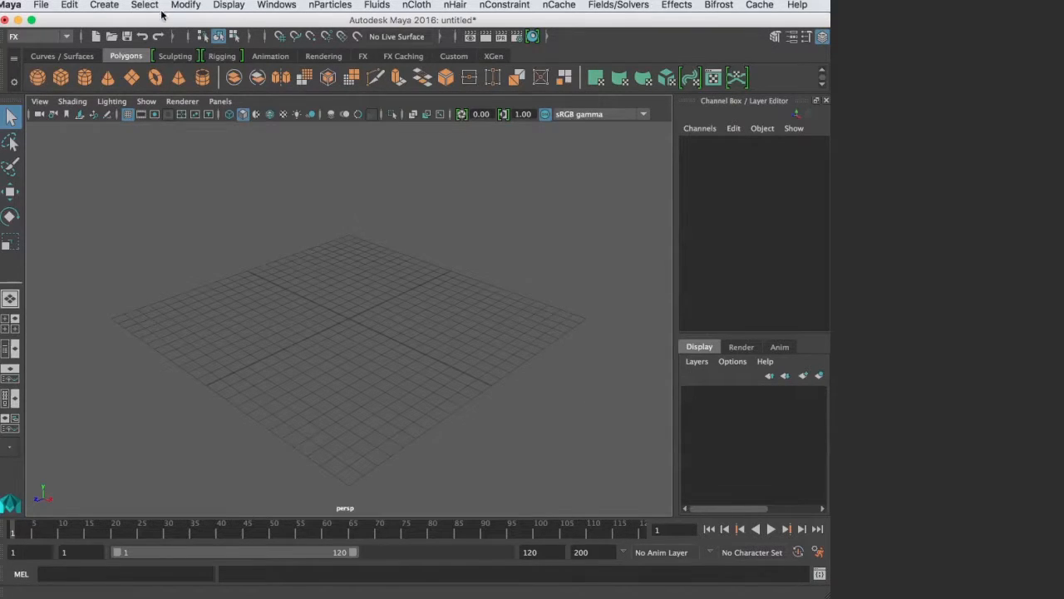
Reopen the Select > Similar option box showing the 0.0010 tolerance.
{"action": "left_click", "coordinate": [143, 5]}
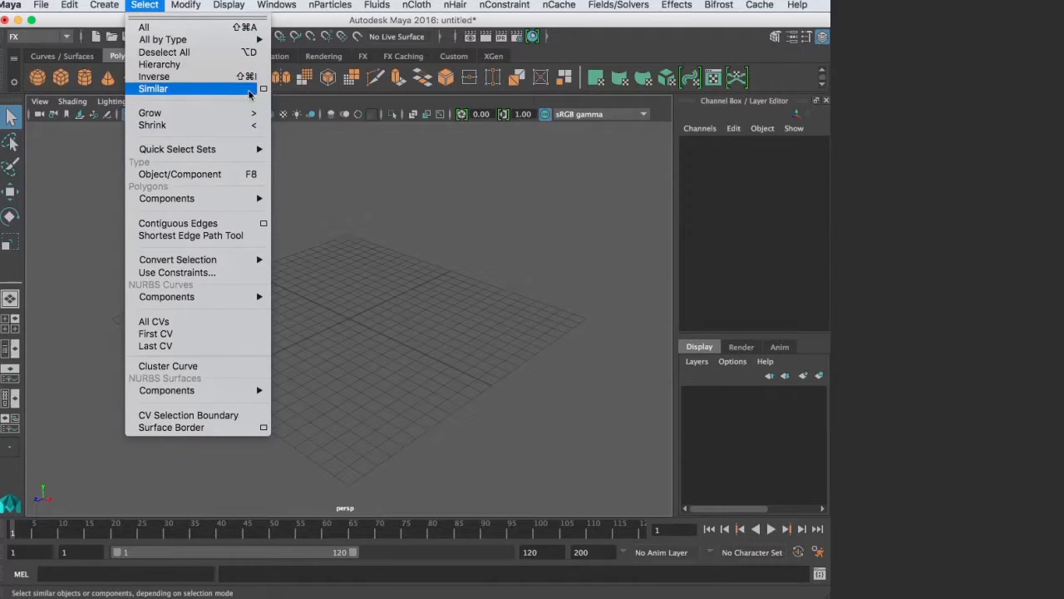
{"action": "mouse_move", "coordinate": [177, 94]}
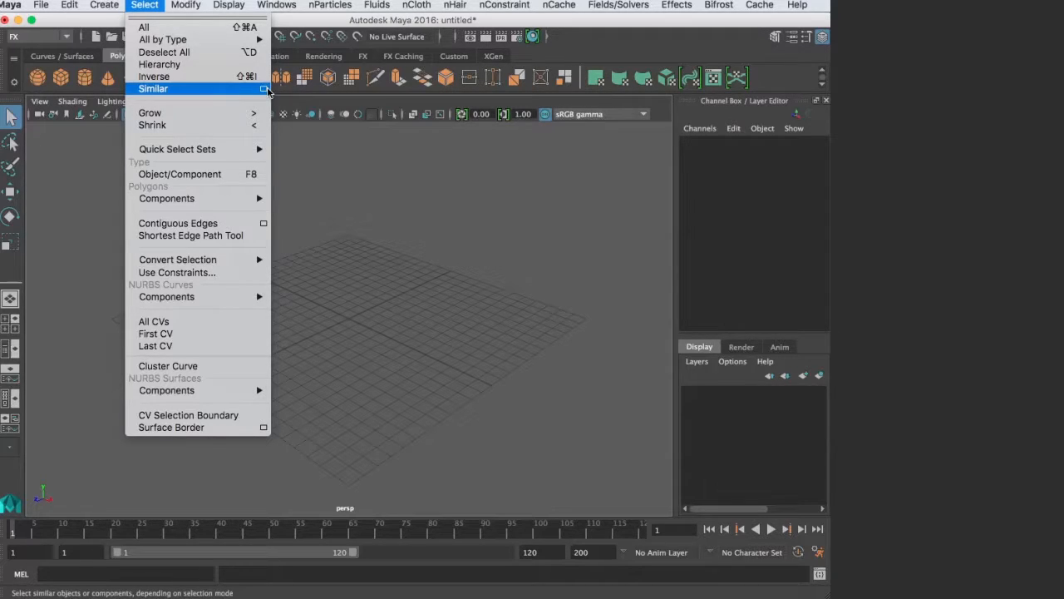
{"action": "mouse_move", "coordinate": [222, 92]}
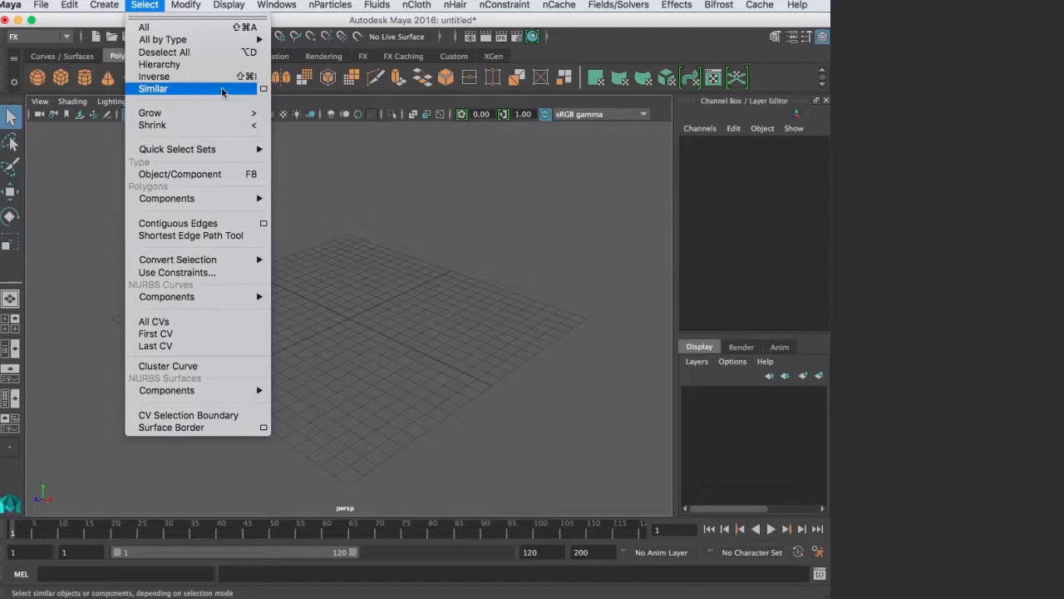
{"action": "mouse_move", "coordinate": [184, 100]}
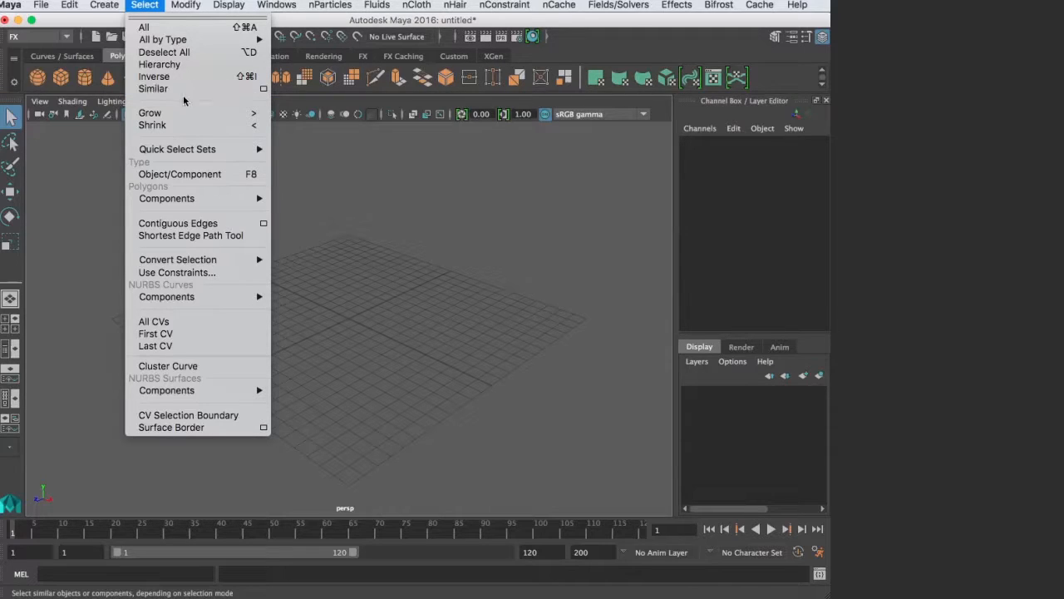
{"action": "mouse_move", "coordinate": [153, 89]}
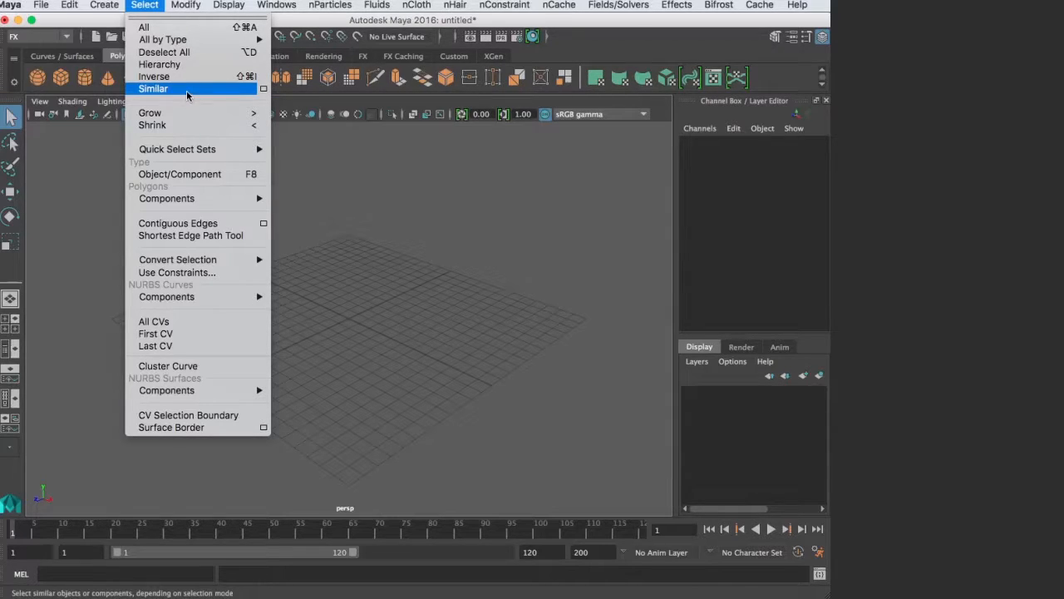
{"action": "mouse_move", "coordinate": [191, 94]}
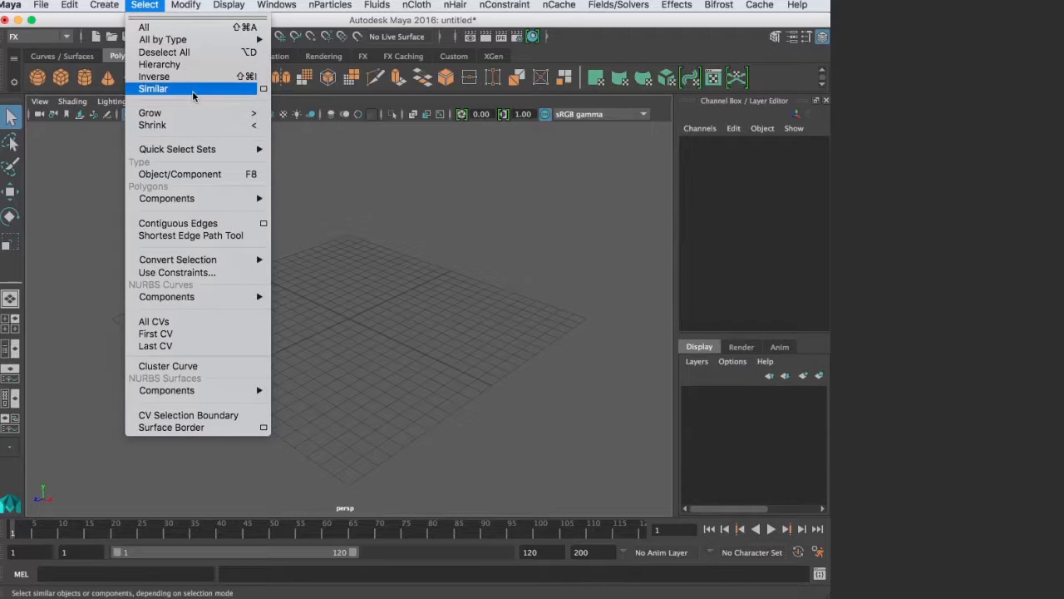
{"action": "mouse_move", "coordinate": [180, 90]}
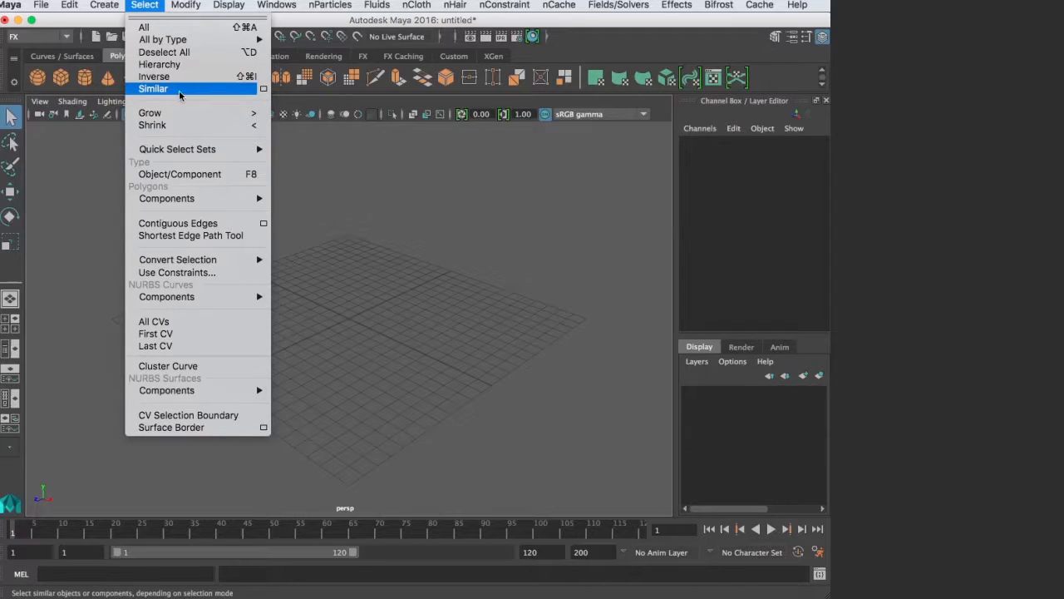
{"action": "mouse_move", "coordinate": [204, 96]}
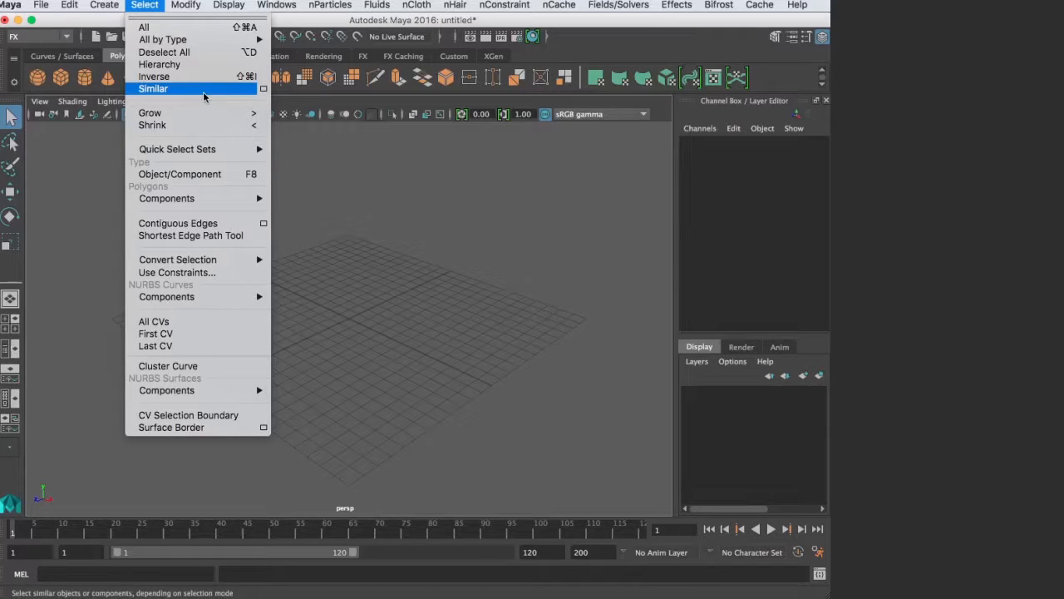
{"action": "mouse_move", "coordinate": [199, 92]}
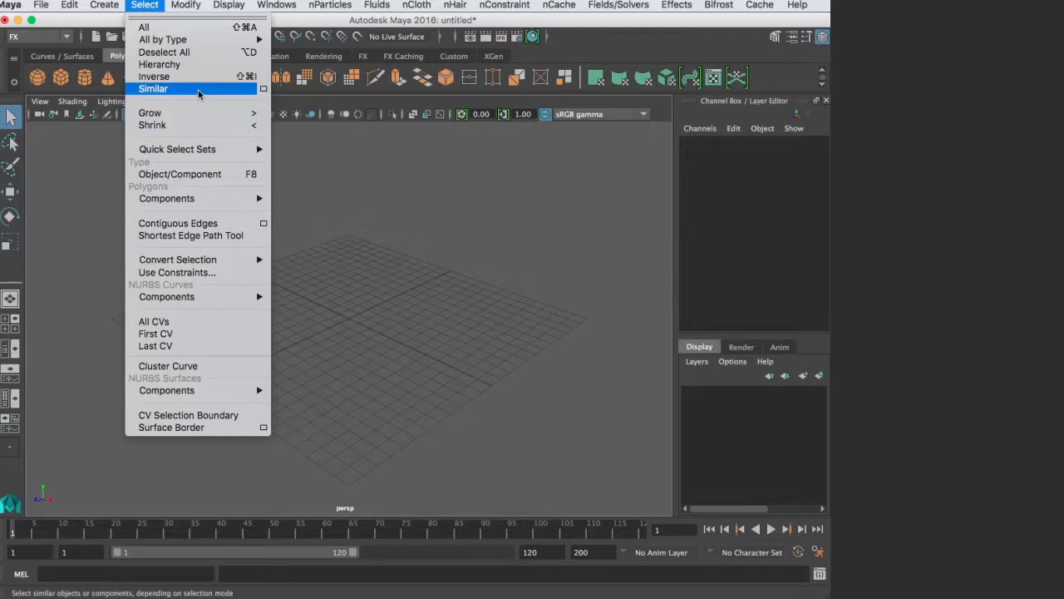
{"action": "mouse_move", "coordinate": [190, 92]}
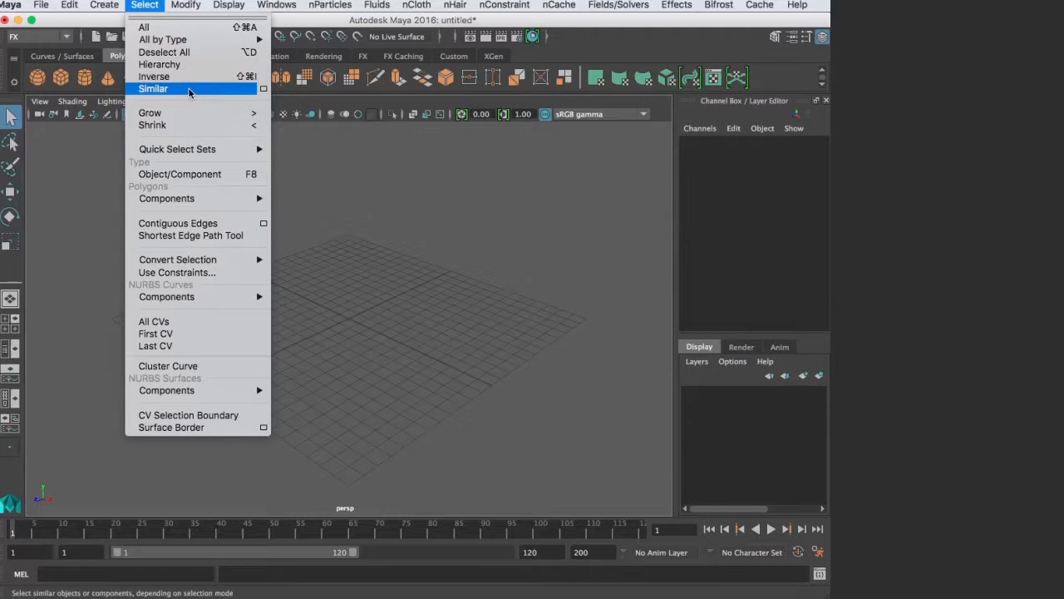
{"action": "mouse_move", "coordinate": [209, 89]}
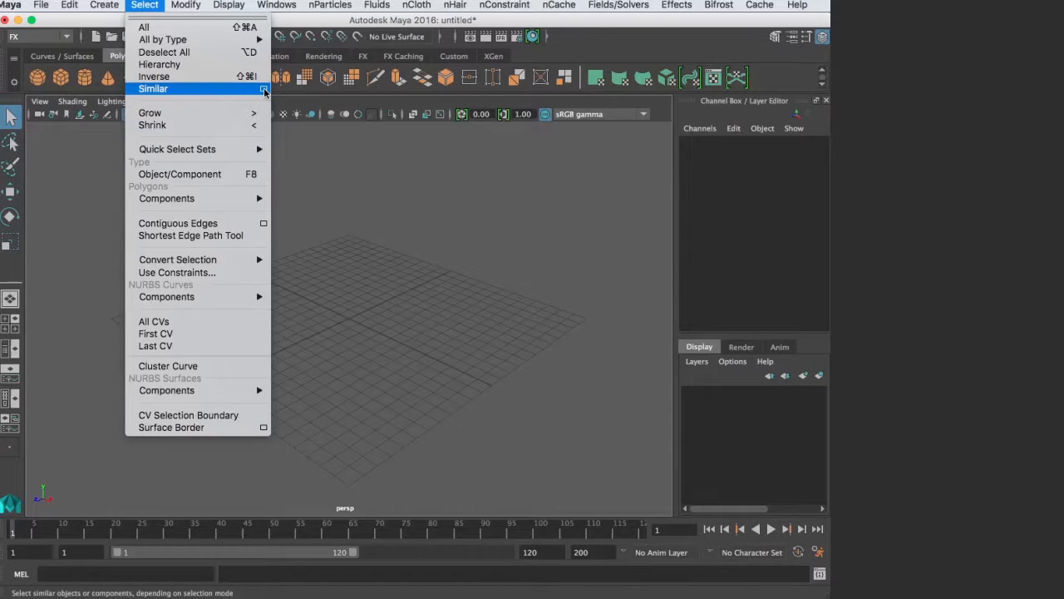
{"action": "left_click", "coordinate": [263, 89]}
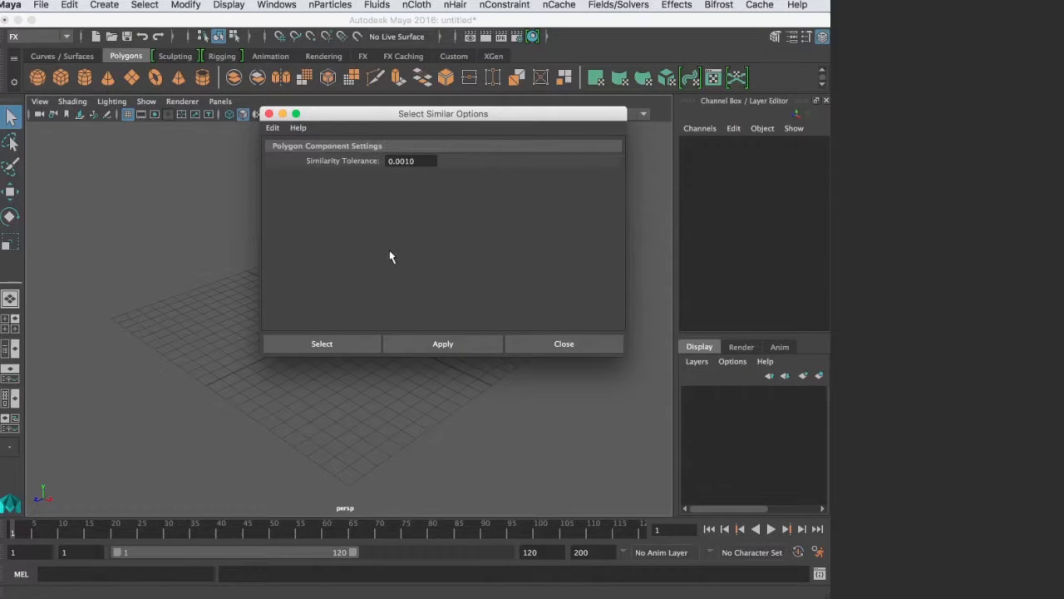
Check the Select Similar Options Edit menu, close the dialog, and tear off the Select menu.
{"action": "left_click", "coordinate": [273, 127]}
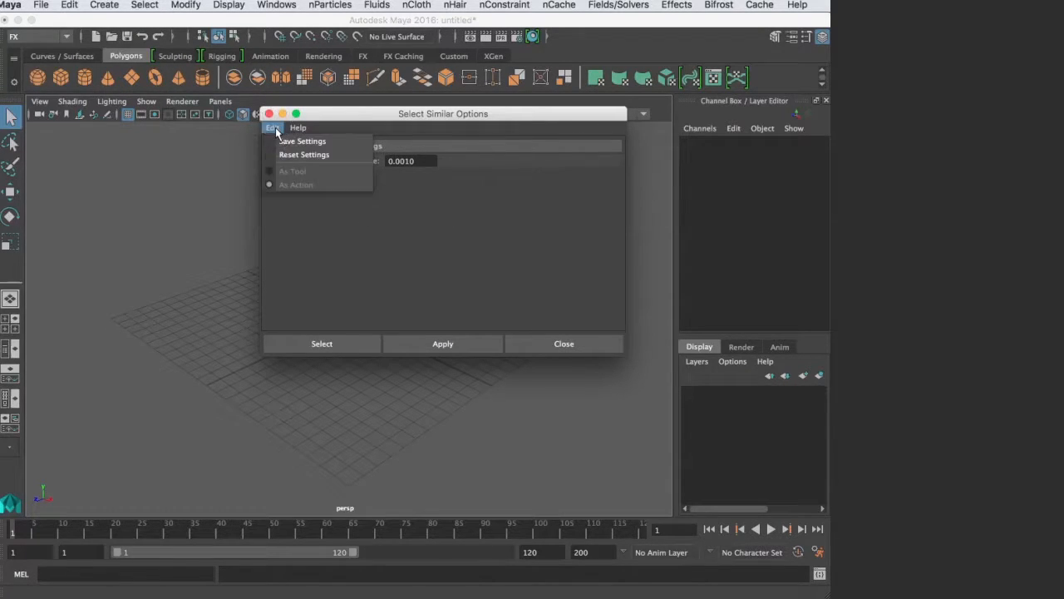
{"action": "left_click", "coordinate": [399, 190]}
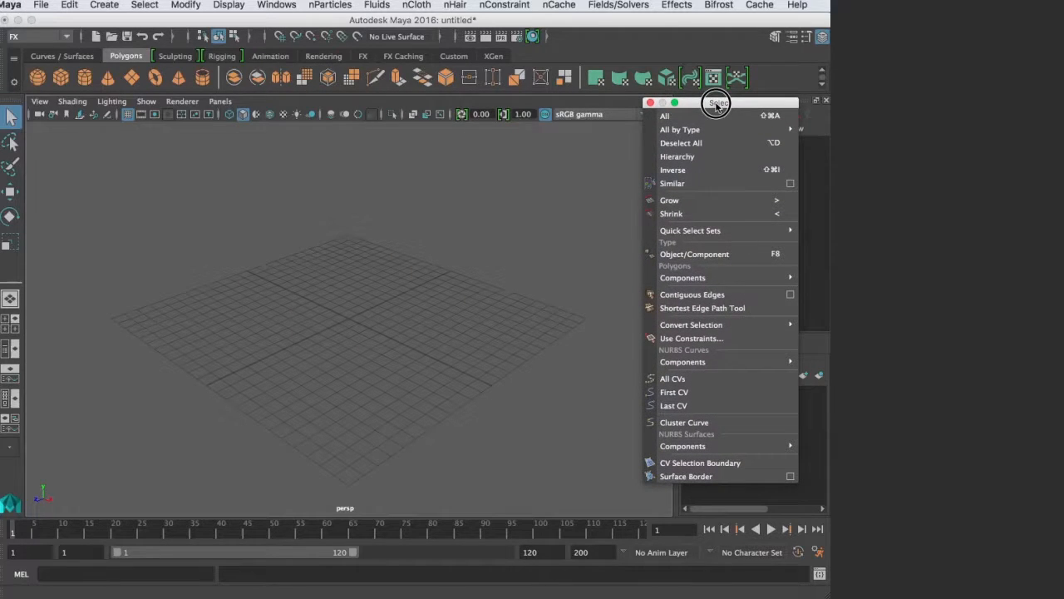
{"action": "mouse_move", "coordinate": [672, 378]}
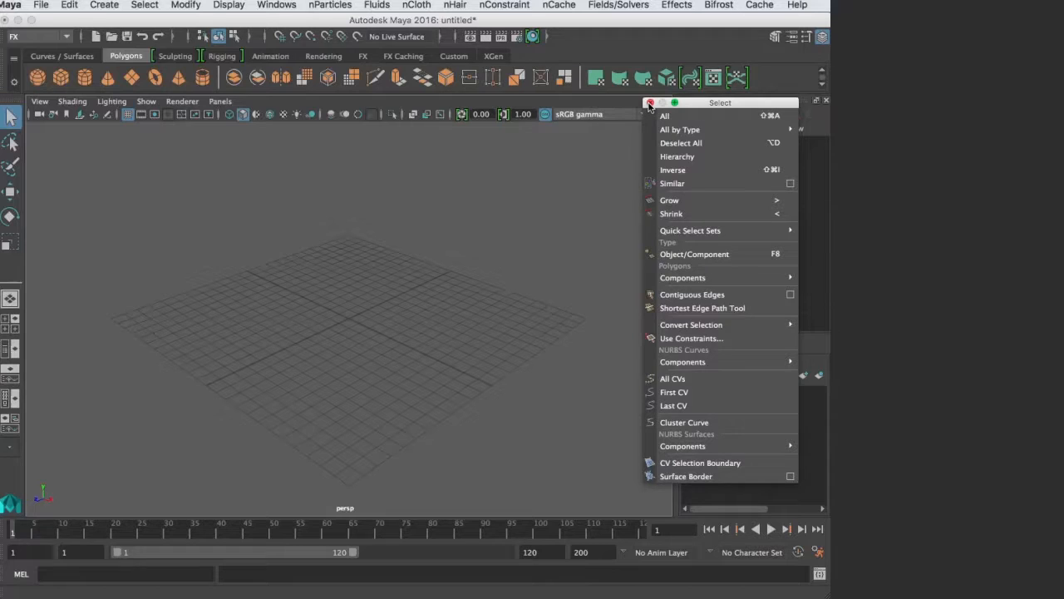
{"action": "mouse_move", "coordinate": [705, 116]}
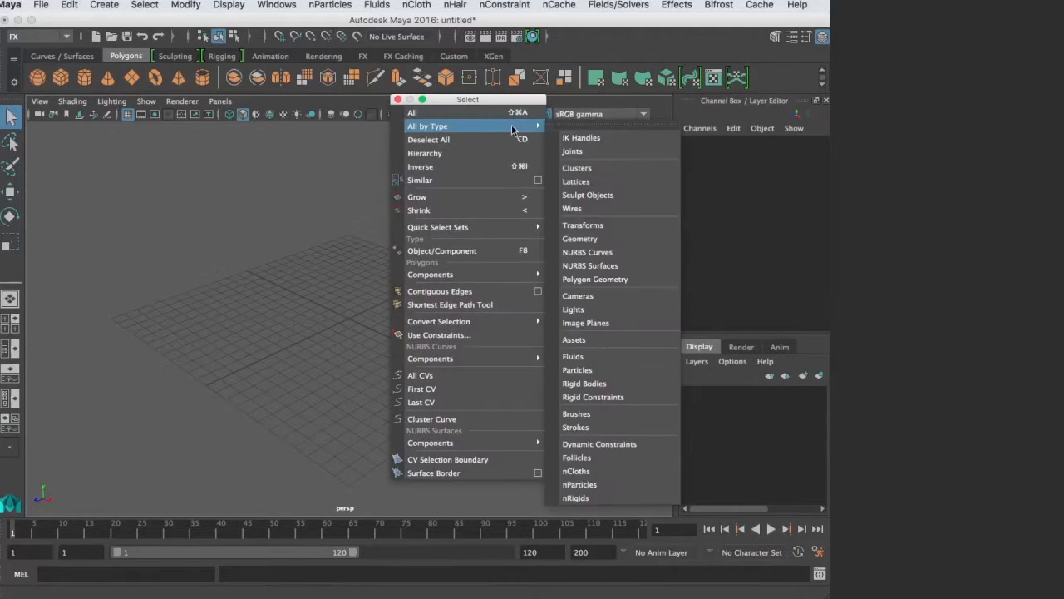
{"action": "mouse_move", "coordinate": [592, 397]}
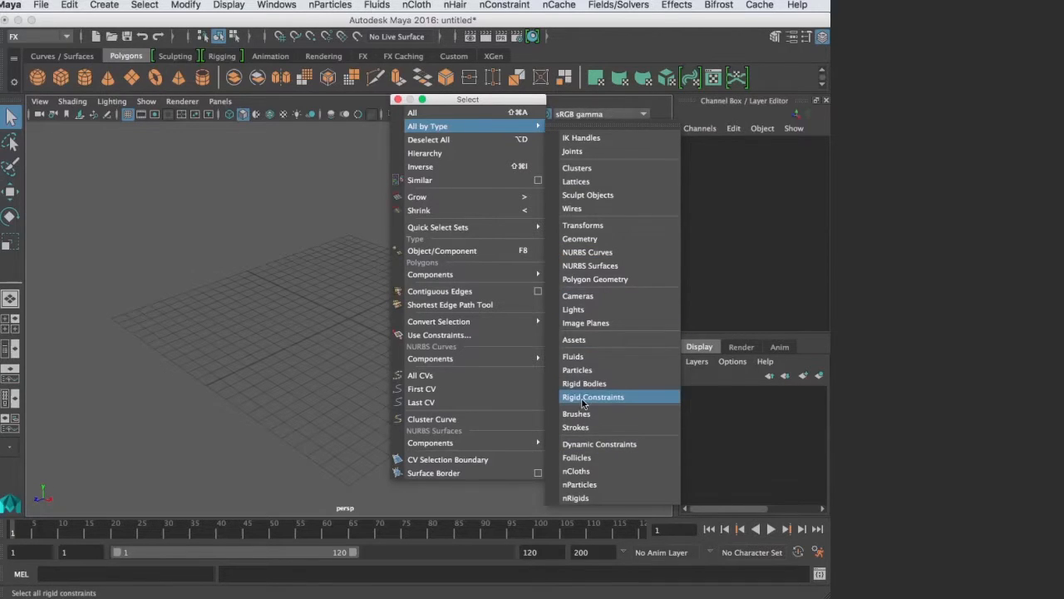
{"action": "mouse_move", "coordinate": [526, 264]}
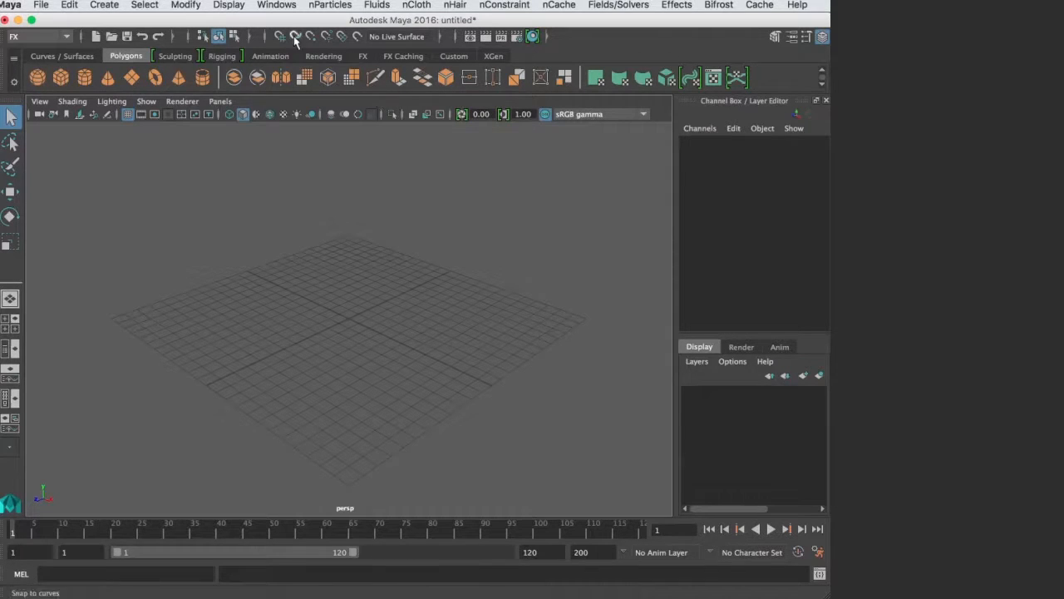
{"action": "left_click", "coordinate": [330, 5]}
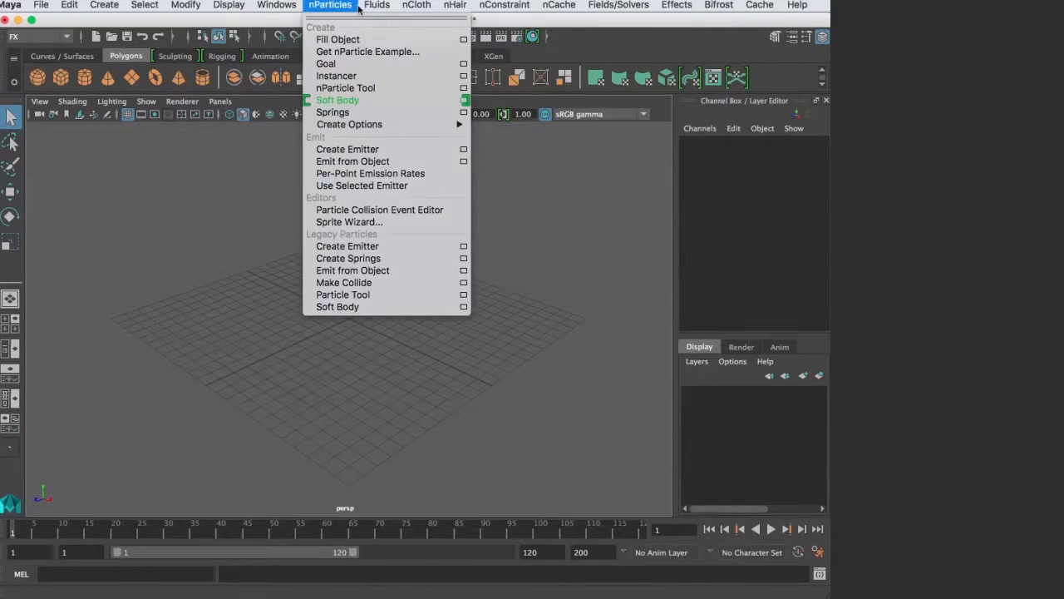
{"action": "left_click", "coordinate": [505, 5]}
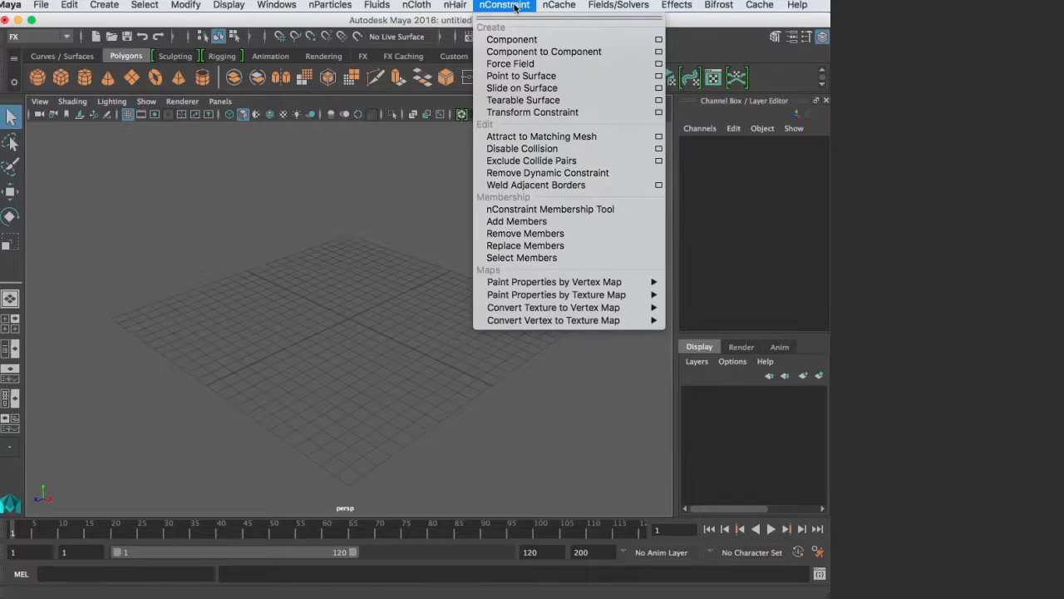
{"action": "left_click", "coordinate": [376, 5]}
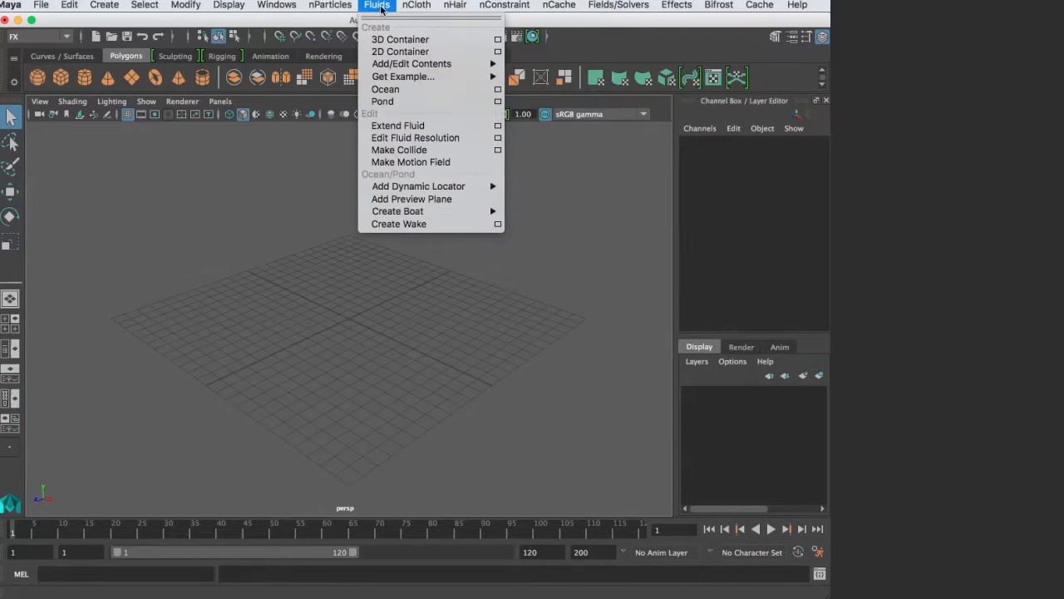
{"action": "left_click", "coordinate": [795, 6]}
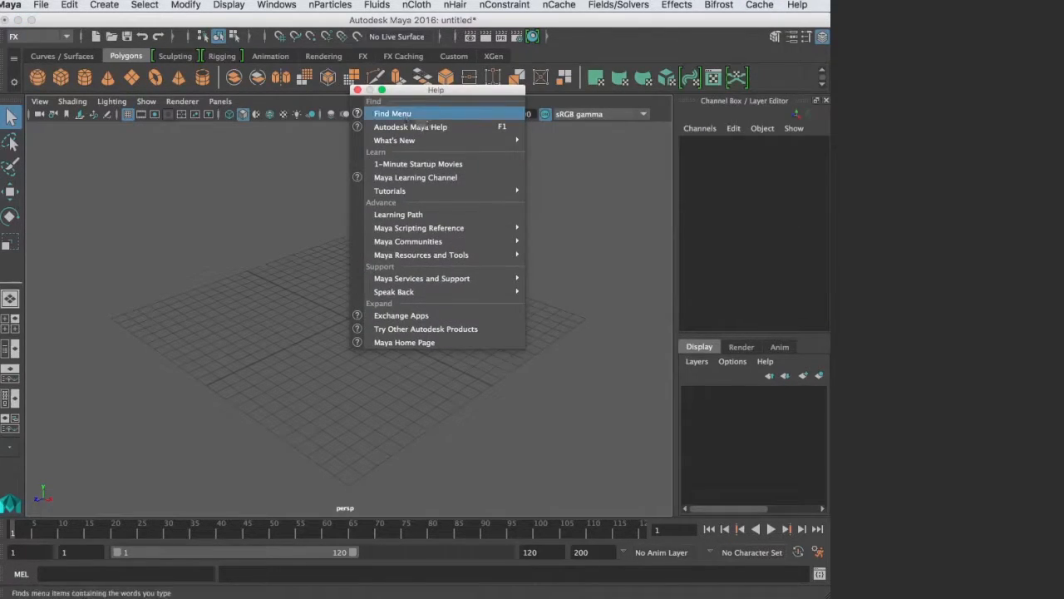
Search Find a Menu Item for 'Sphere', listing the NURBS, Polygon and Volume spheres.
{"action": "left_click", "coordinate": [392, 113]}
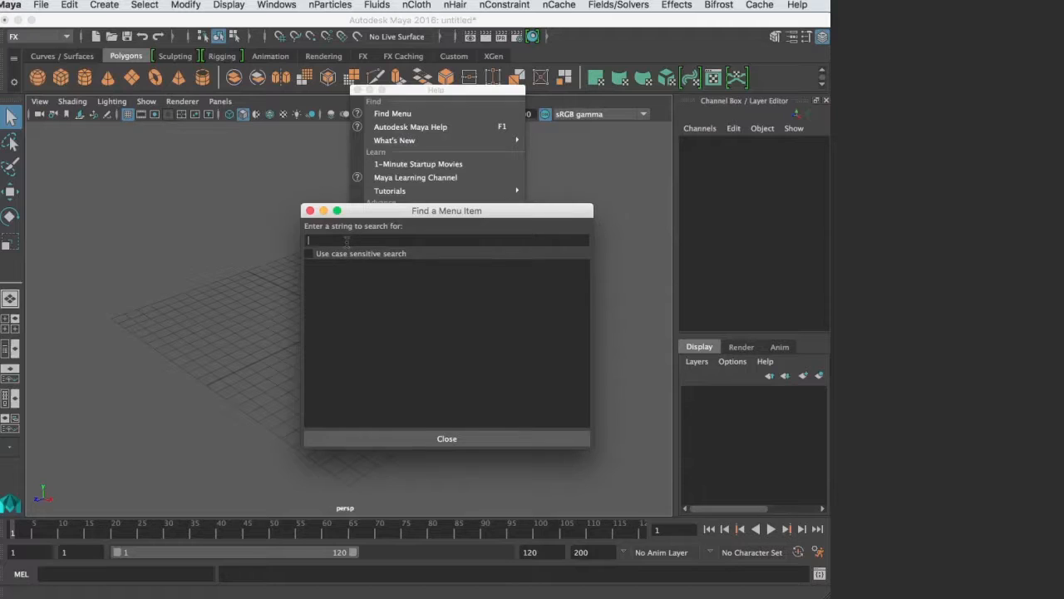
{"action": "mouse_move", "coordinate": [282, 78]}
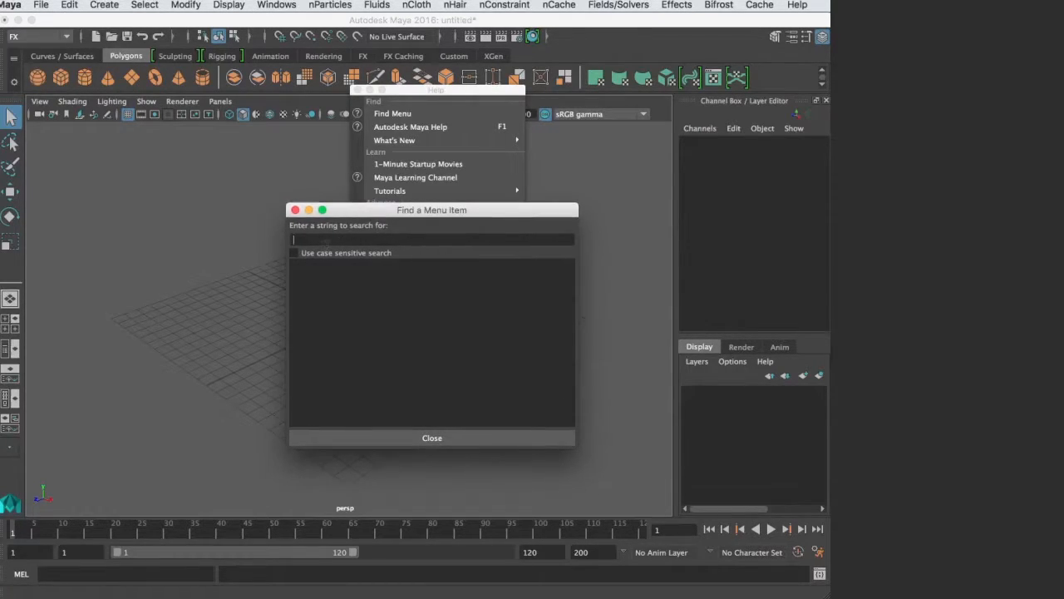
{"action": "type", "text": "Sphere"}
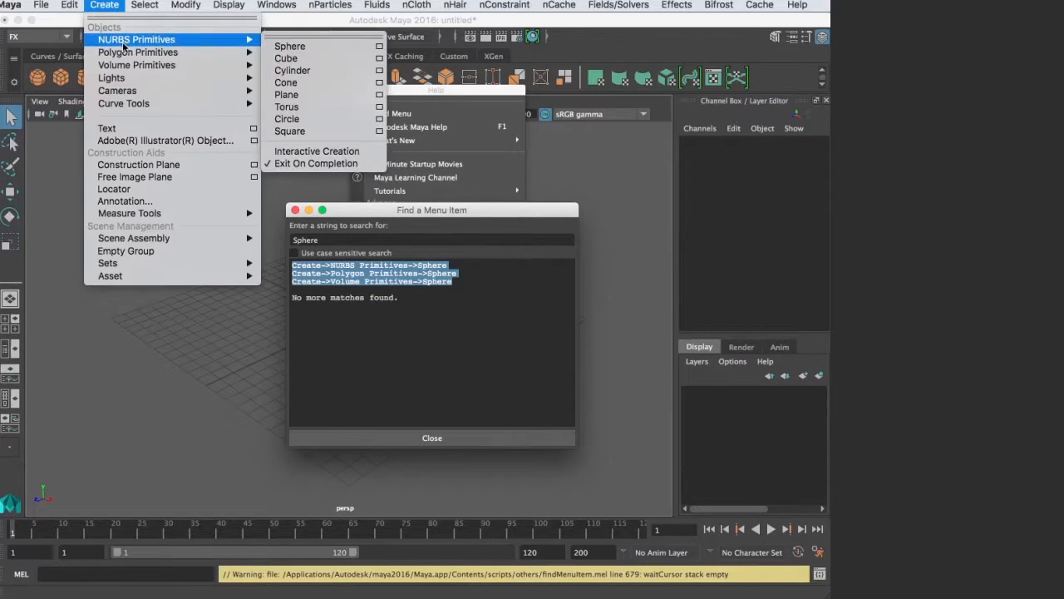
{"action": "mouse_move", "coordinate": [193, 114]}
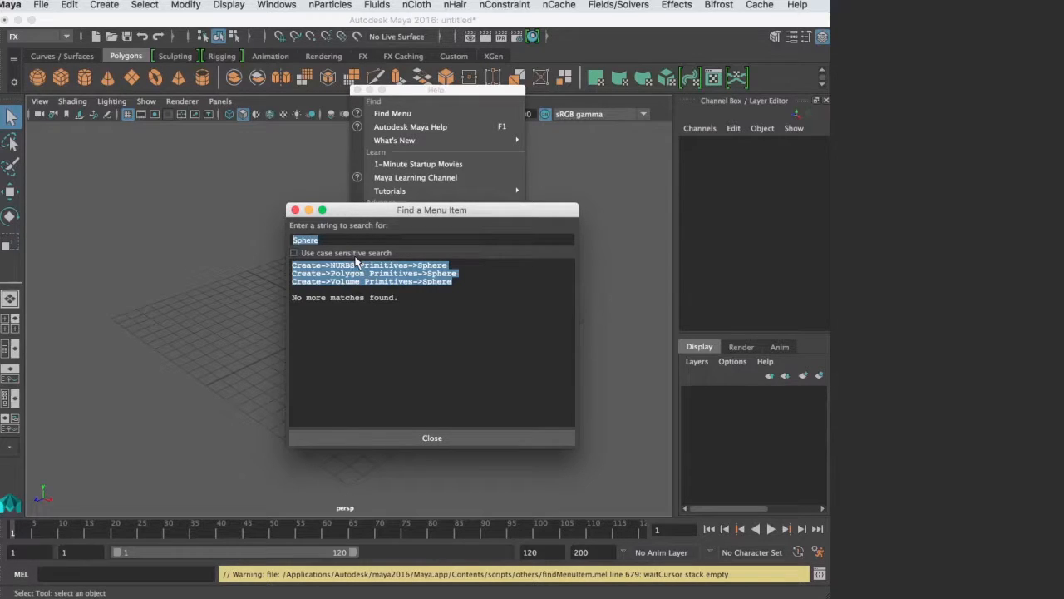
Search for 'Bind Skin', pick the [Rigging] Skin result, and close the search.
{"action": "type", "text": "Bind Skin"}
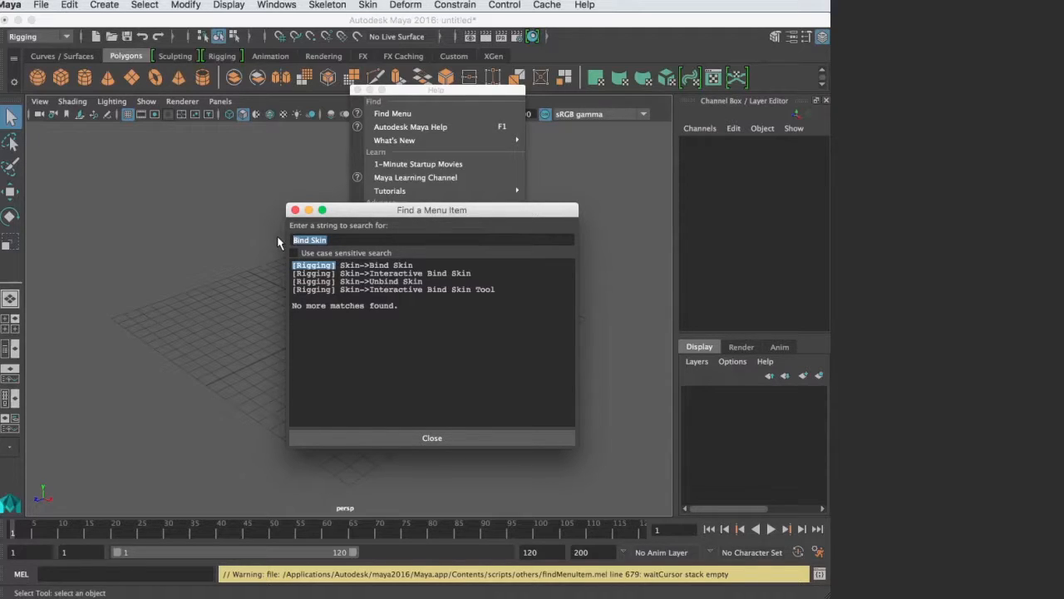
{"action": "left_click_drag", "start_coordinate": [432, 209], "coordinate": [407, 201]}
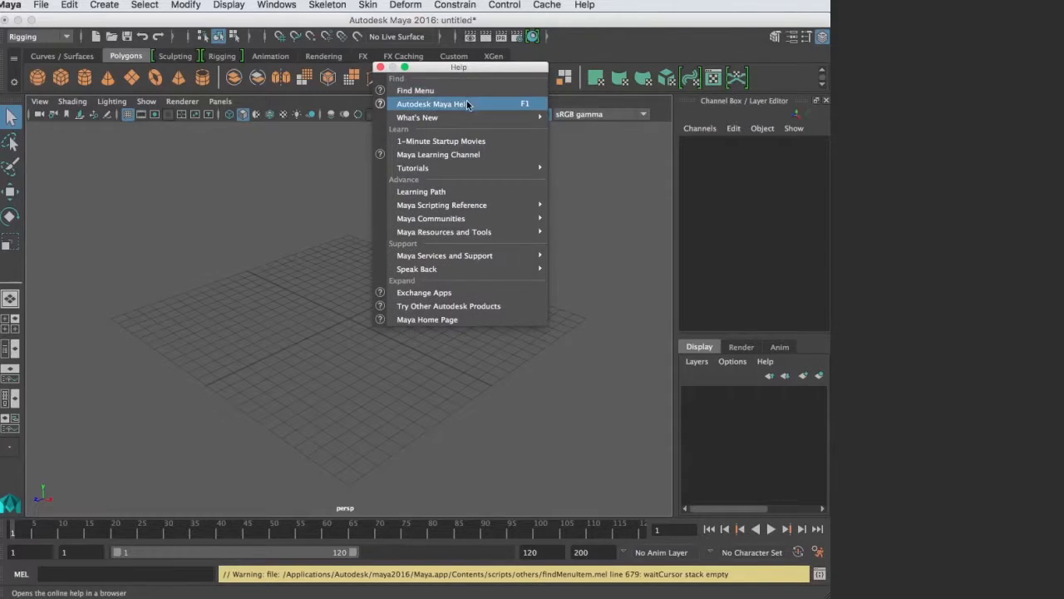
{"action": "mouse_move", "coordinate": [413, 109]}
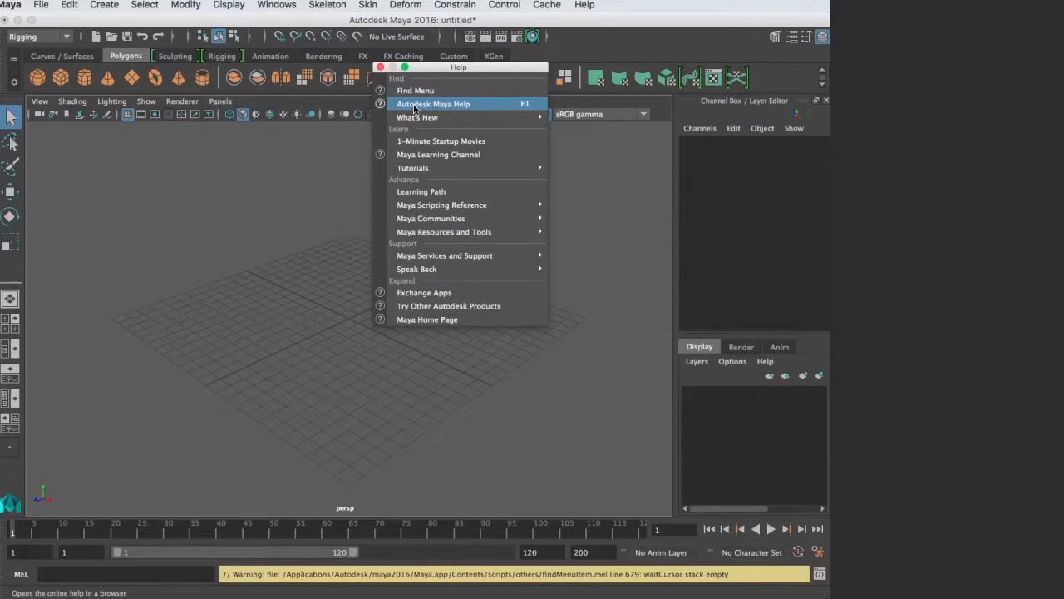
Open Autodesk Maya Help online and read the Interface Overview article for new users.
{"action": "left_click", "coordinate": [432, 103]}
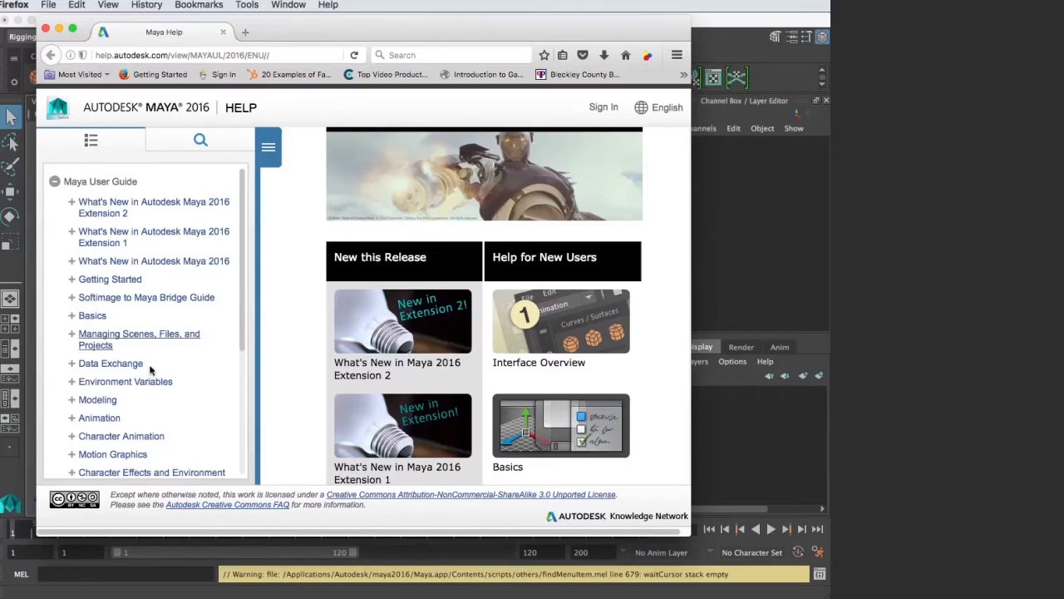
{"action": "mouse_move", "coordinate": [345, 400]}
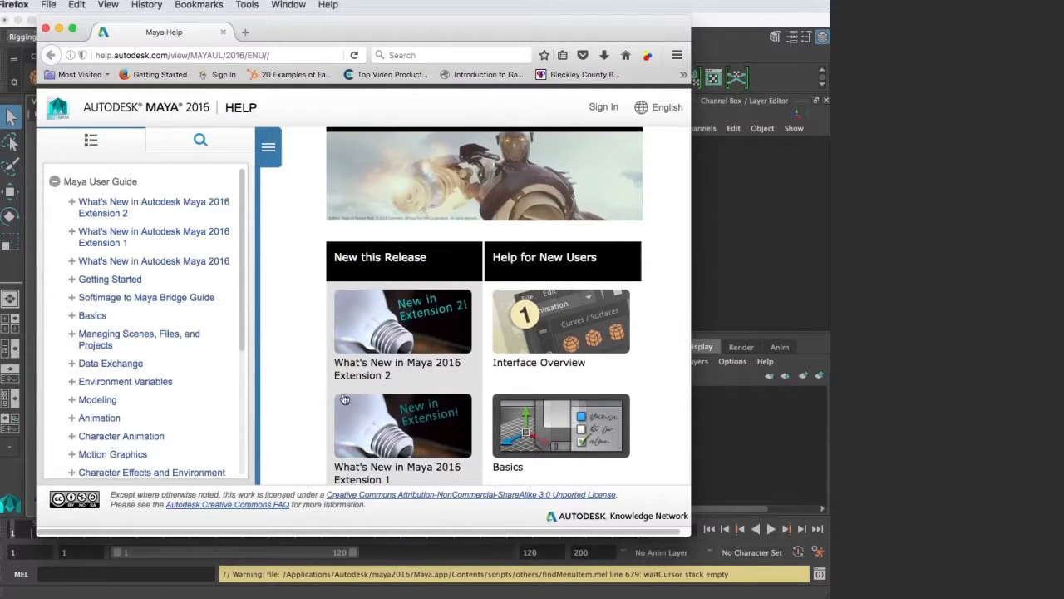
{"action": "mouse_move", "coordinate": [108, 331]}
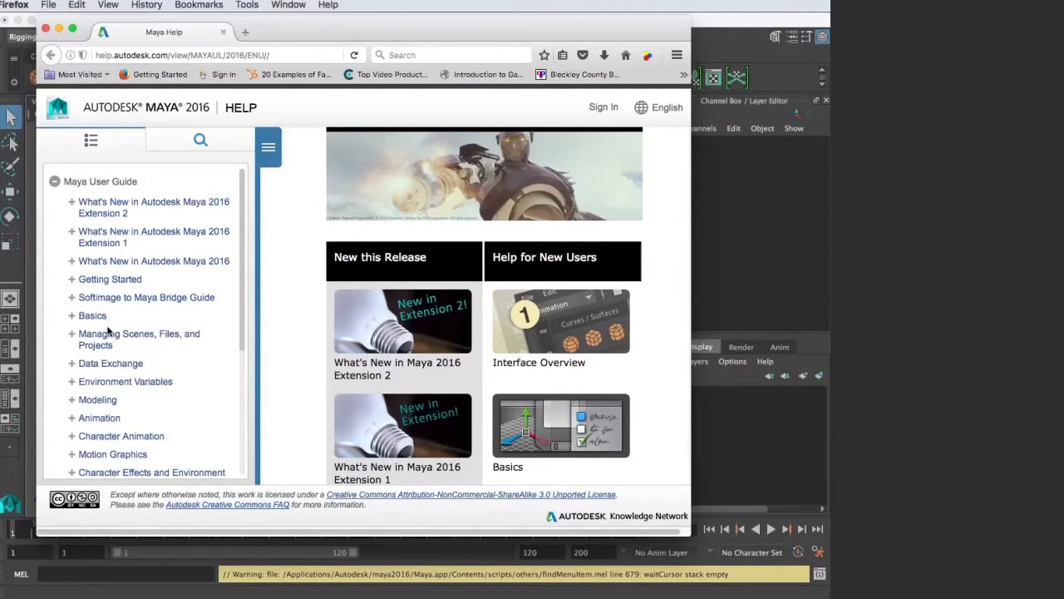
{"action": "left_click", "coordinate": [92, 316]}
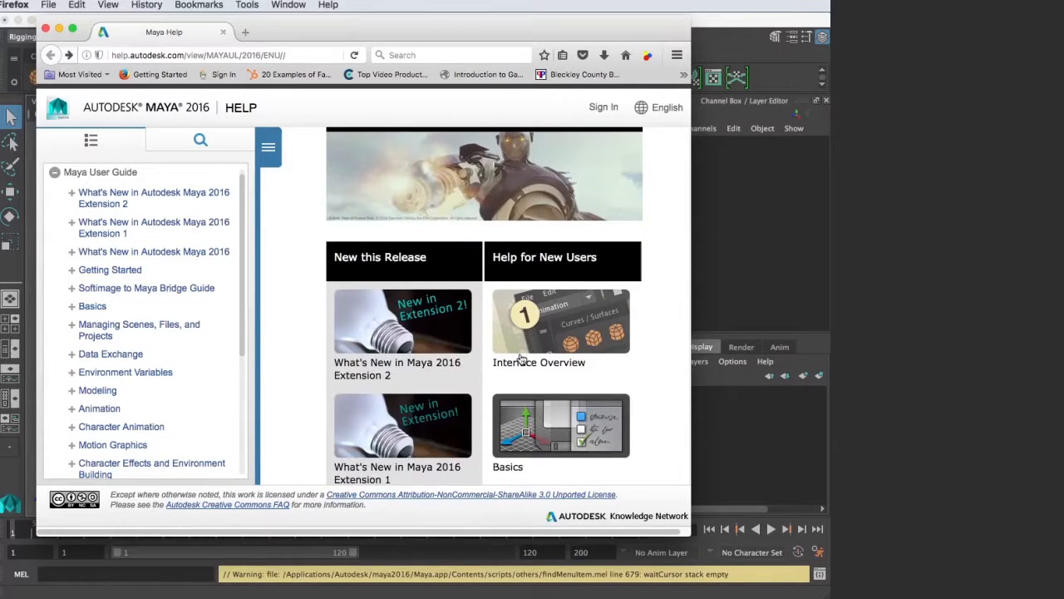
{"action": "mouse_move", "coordinate": [538, 363]}
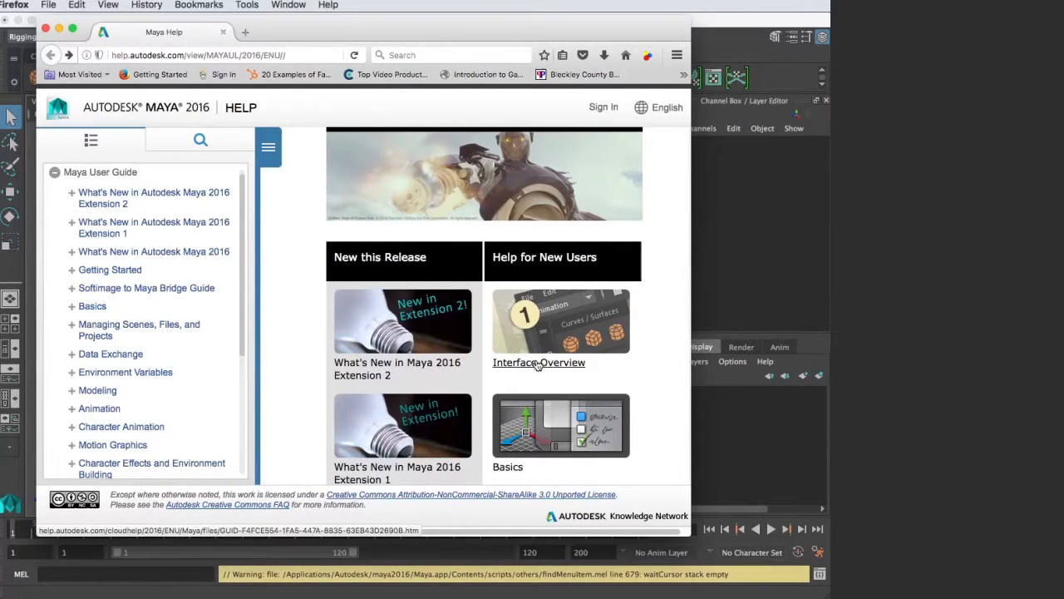
{"action": "left_click", "coordinate": [539, 363]}
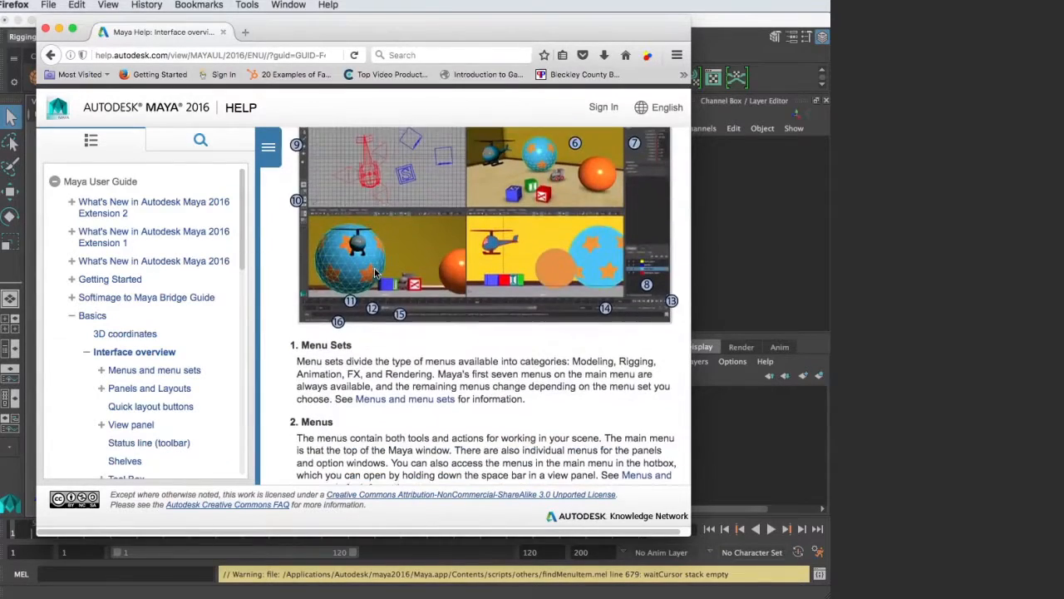
{"action": "scroll", "scroll_direction": "down", "scroll_amount": 3}
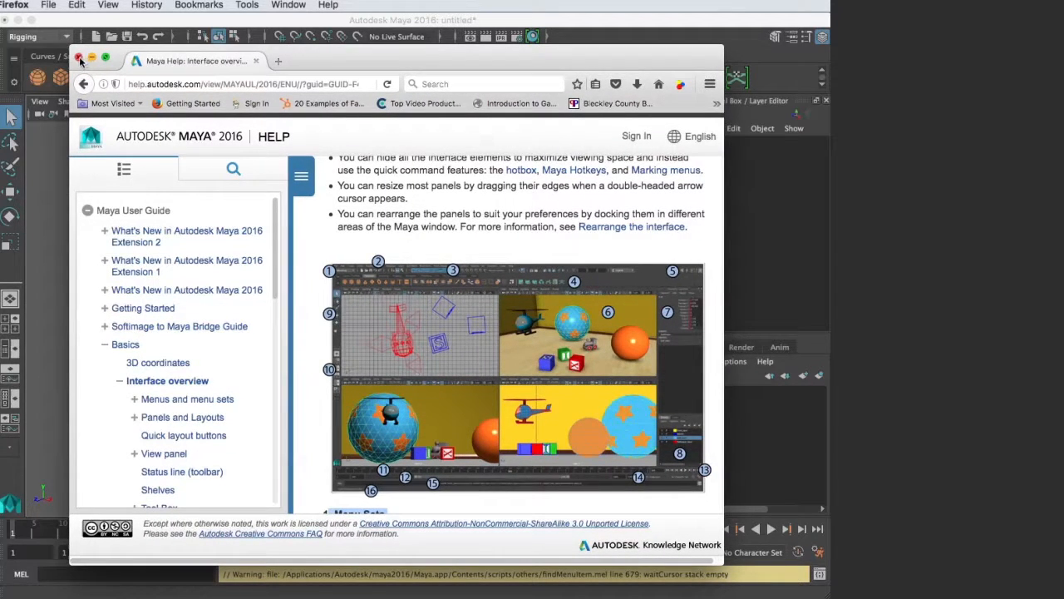
Close the Firefox help window to return to the empty Maya scene.
{"action": "left_click", "coordinate": [80, 59]}
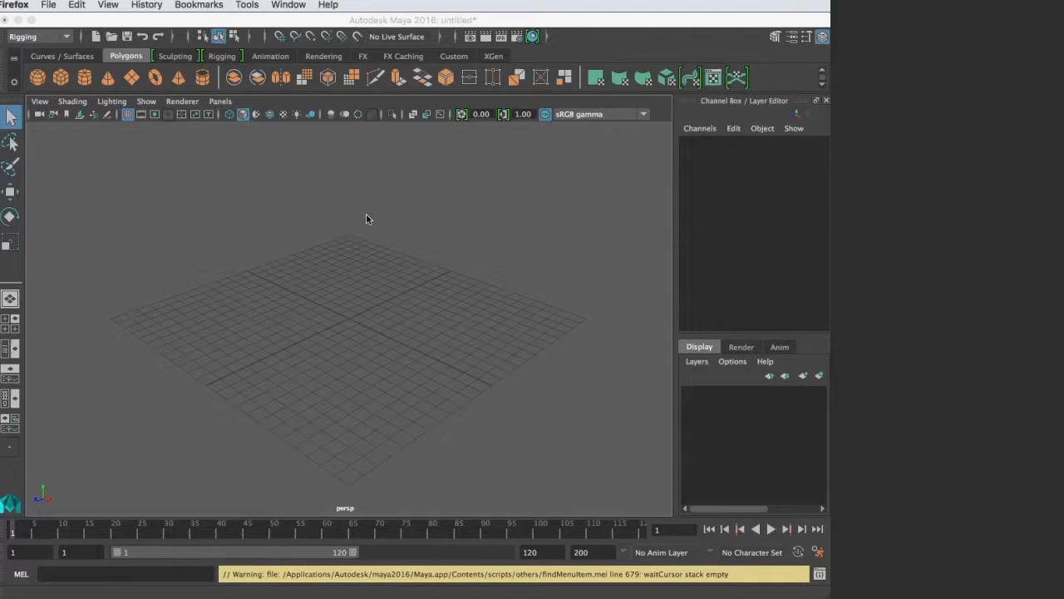
{"action": "mouse_move", "coordinate": [61, 77]}
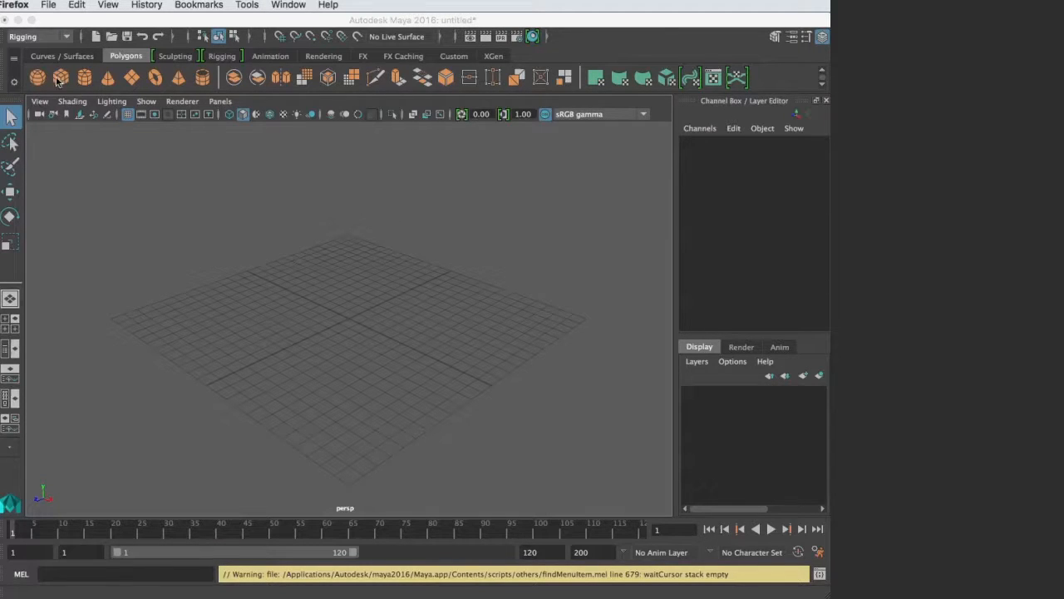